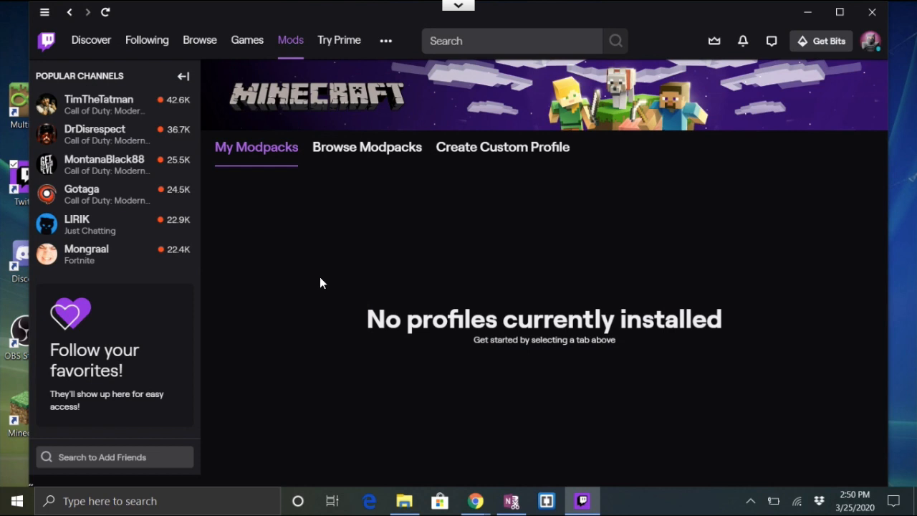
mouse_move(496, 136)
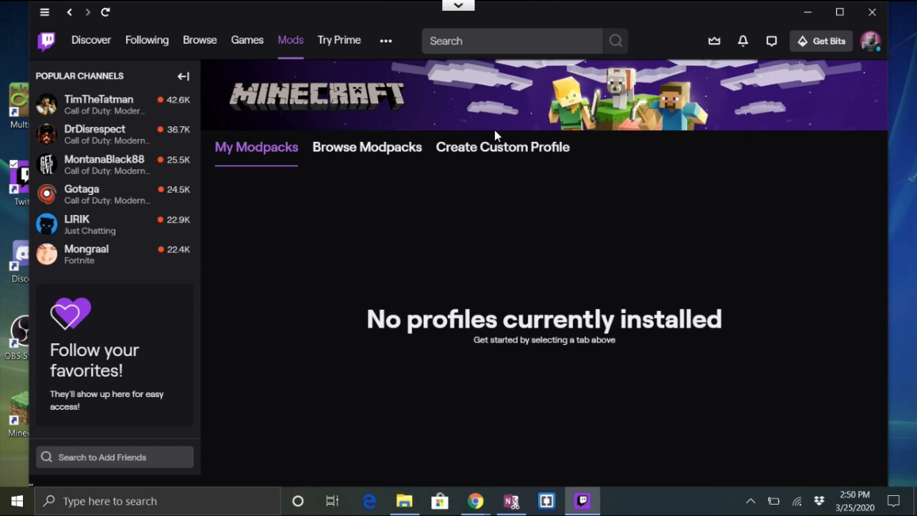
- Attempt a custom 'Forge 1152' profile in Twitch, which fails with a missing-file error
click(502, 147)
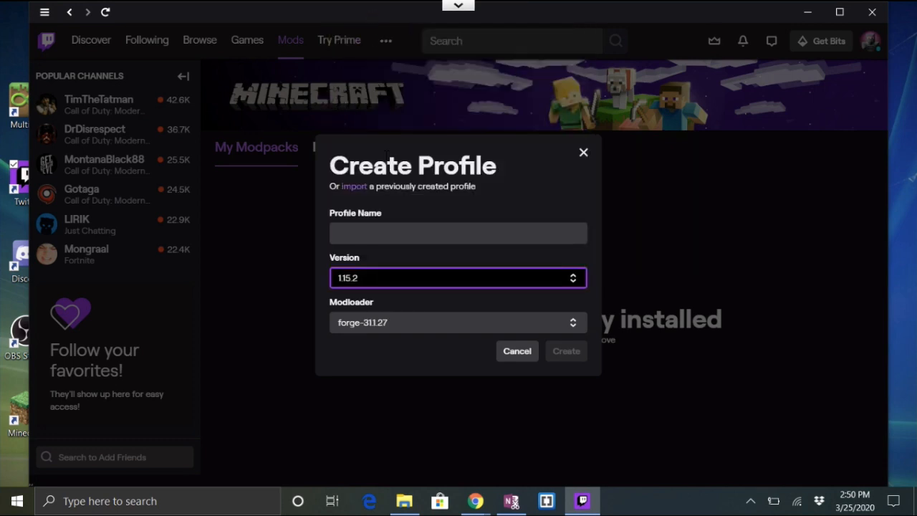
text(Forge)
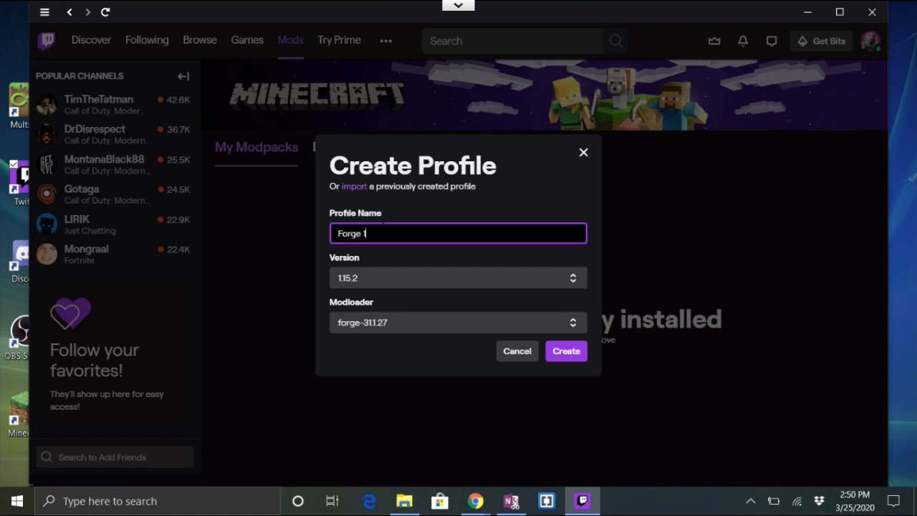
text(152)
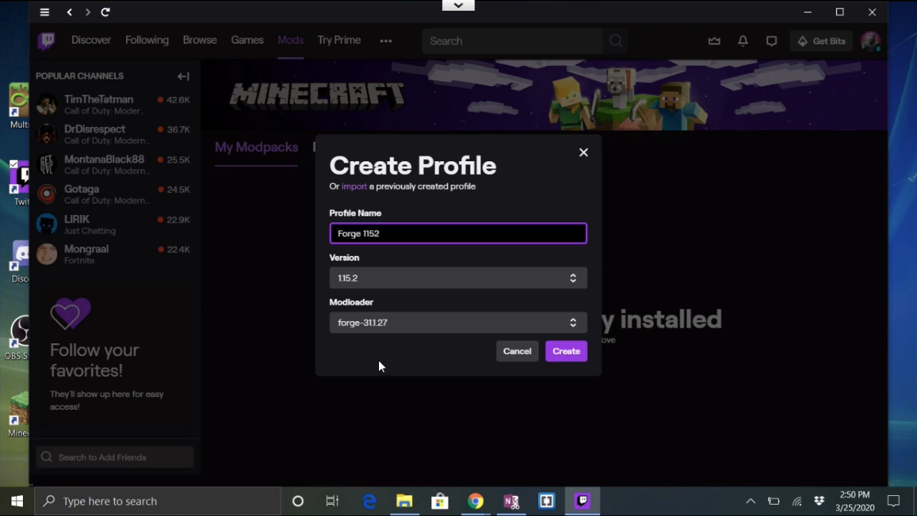
click(457, 322)
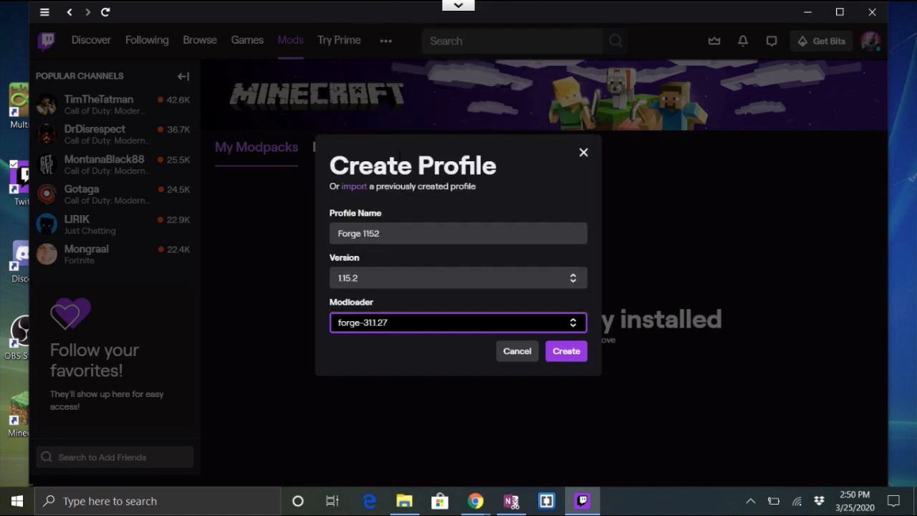
click(516, 350)
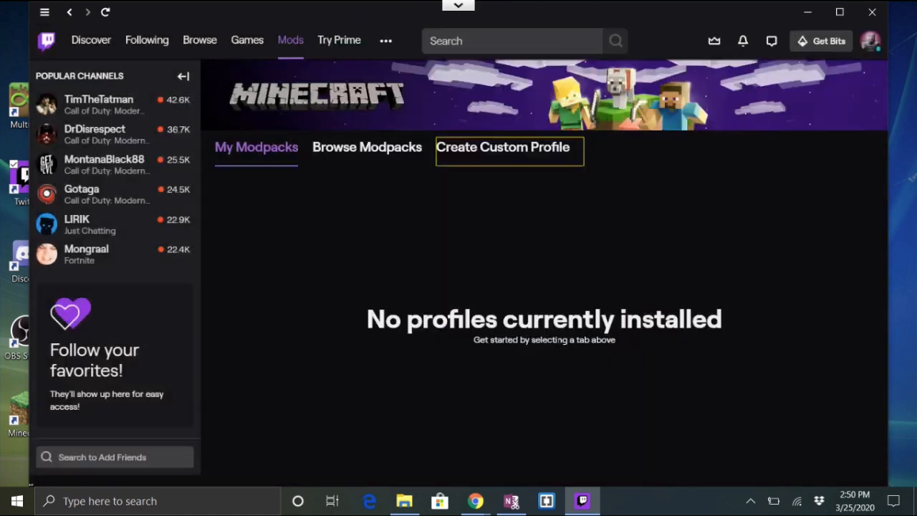
click(502, 147)
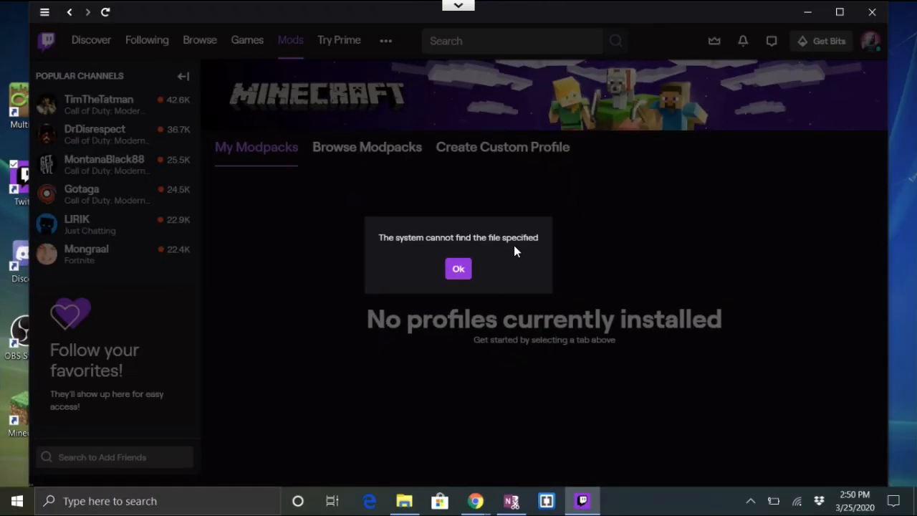
click(458, 268)
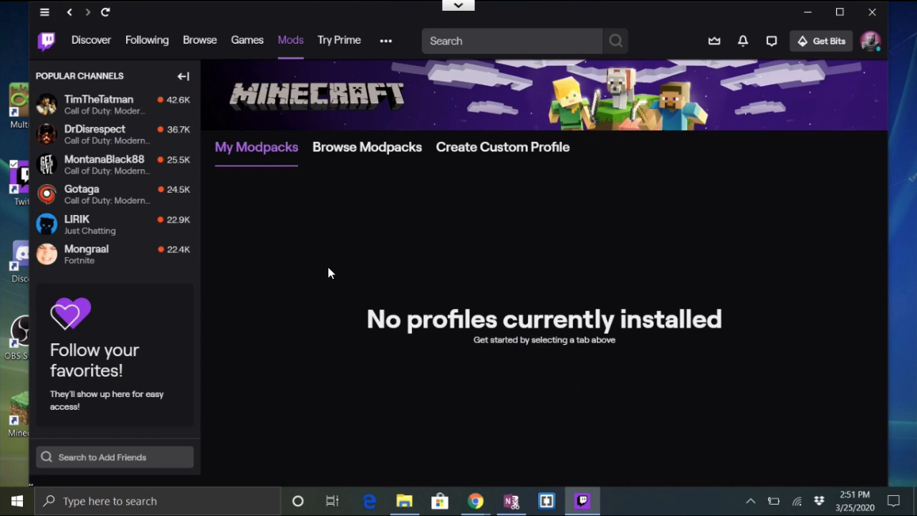
mouse_move(330, 261)
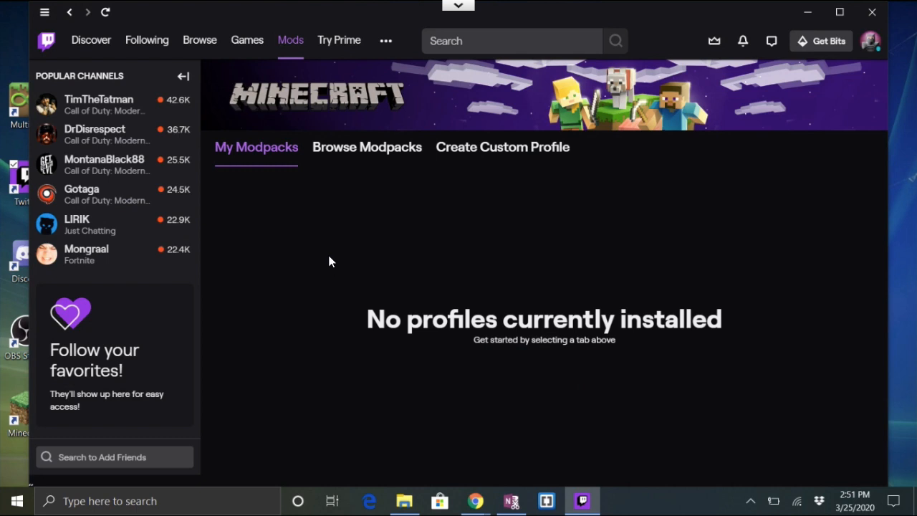
mouse_move(365, 252)
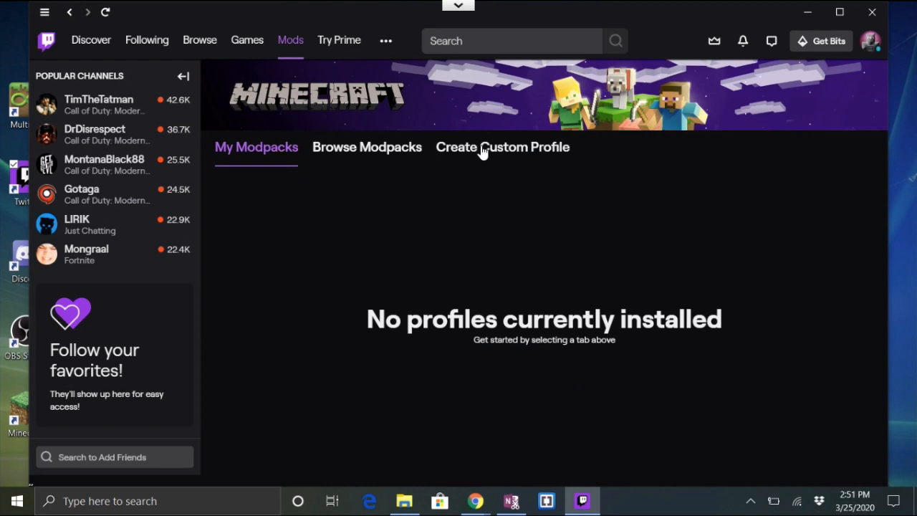
- Begin a new custom profile and choose Minecraft version 1.15.2
click(502, 147)
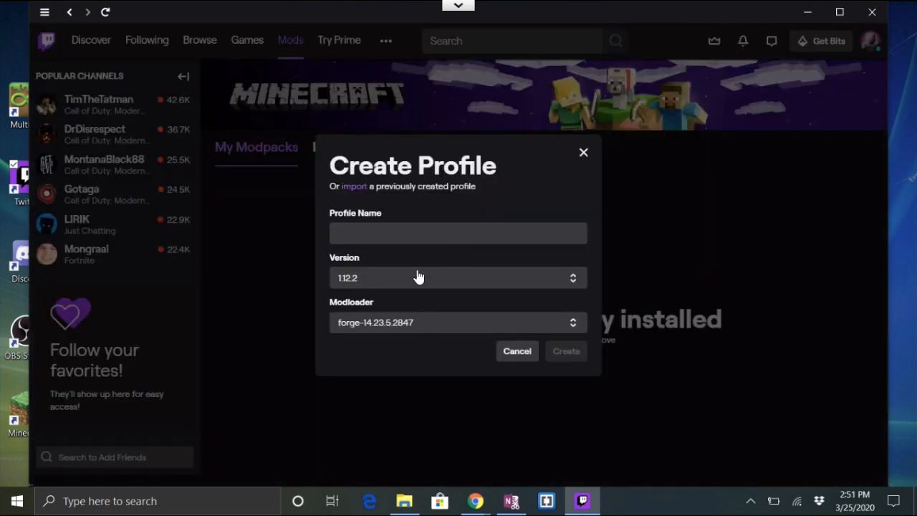
click(457, 278)
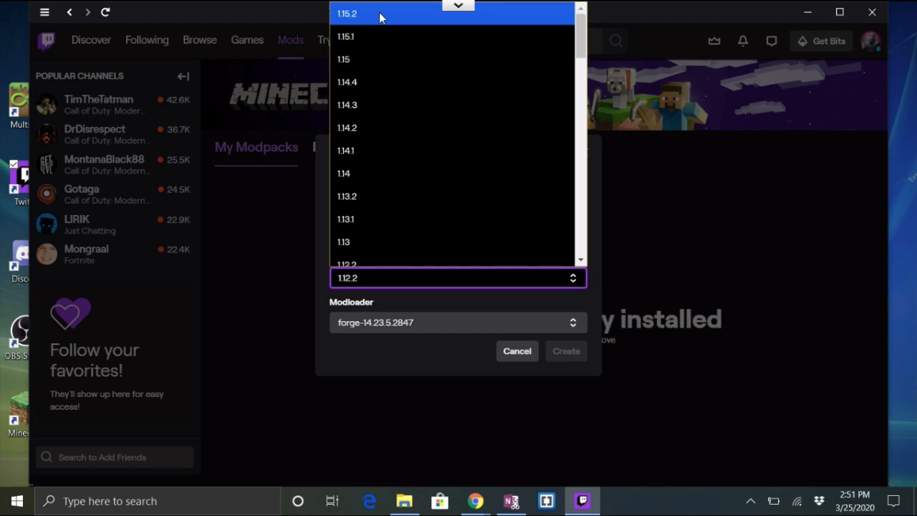
click(347, 13)
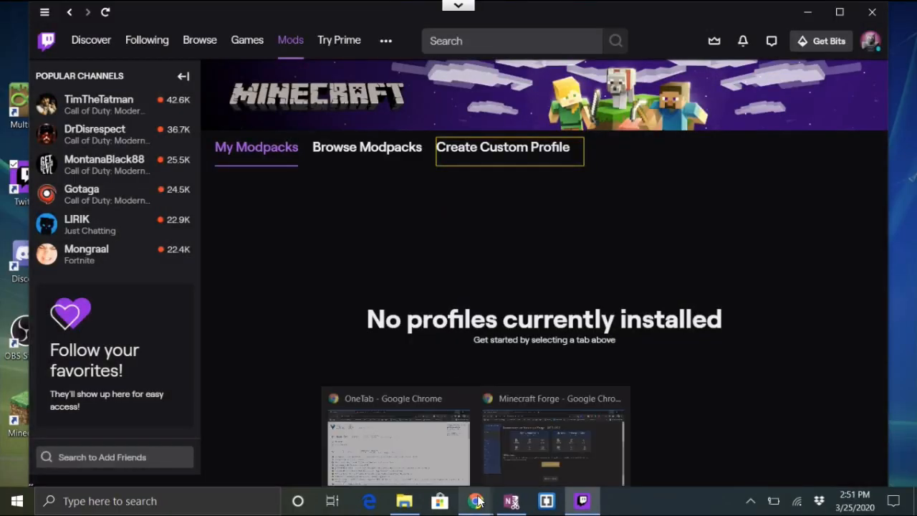
- On the Minecraft Forge page, request the latest 1.15.2-31.1.27 installer, reaching the AdFoc.us page
click(476, 501)
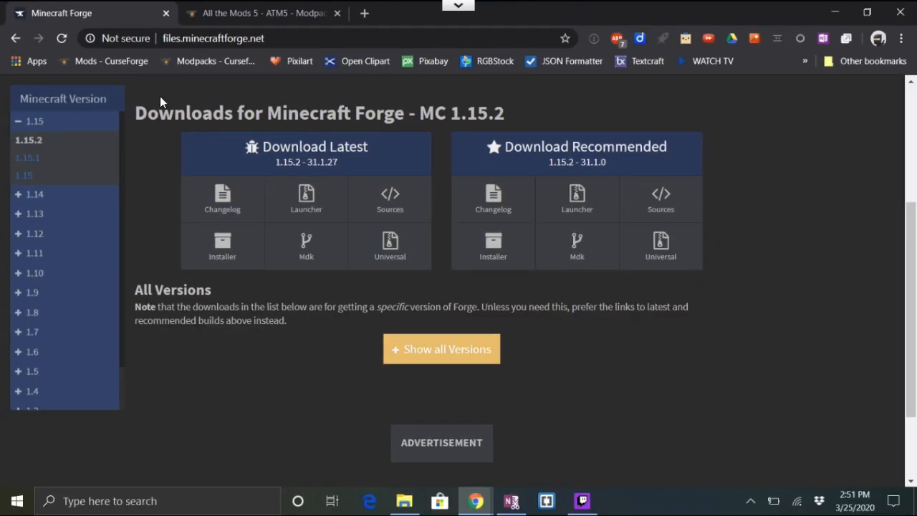
mouse_move(302, 159)
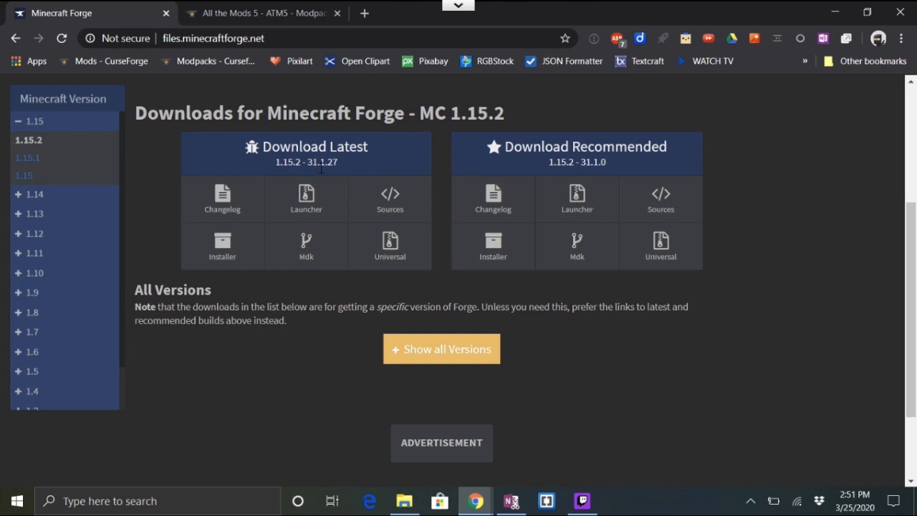
mouse_move(306, 199)
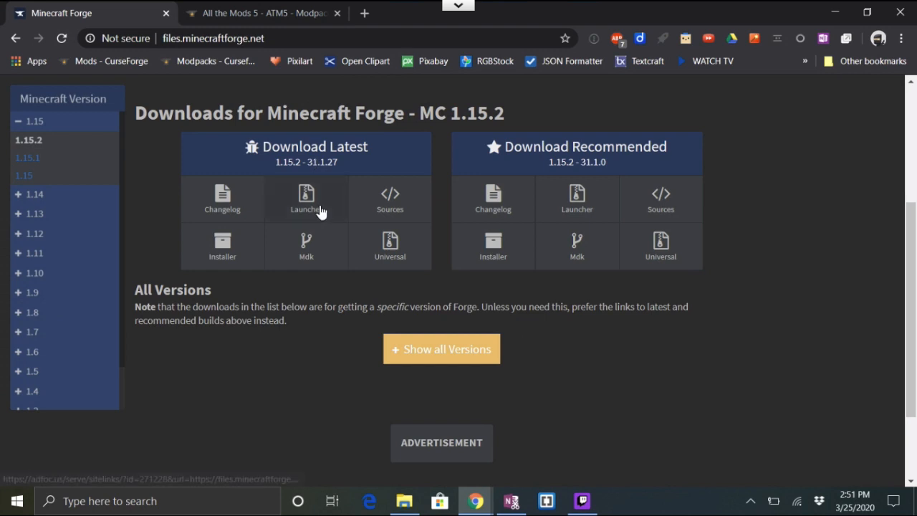
click(222, 246)
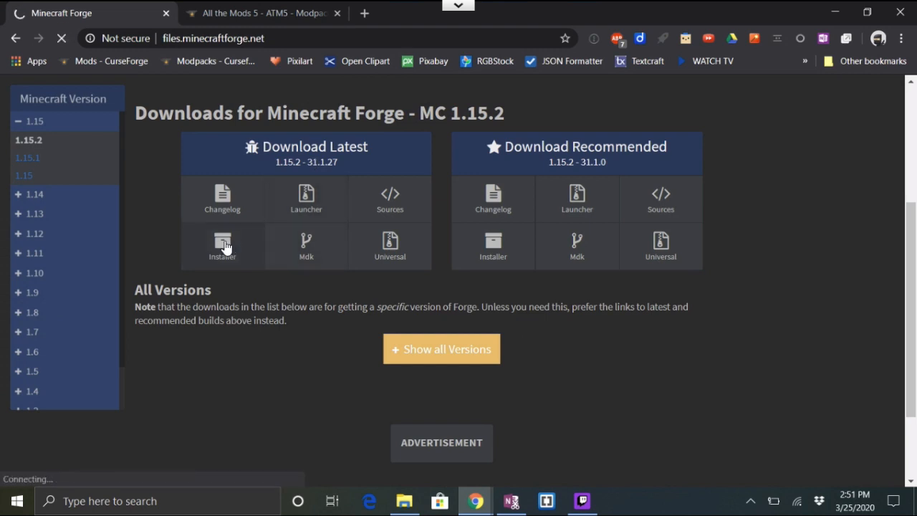
click(222, 243)
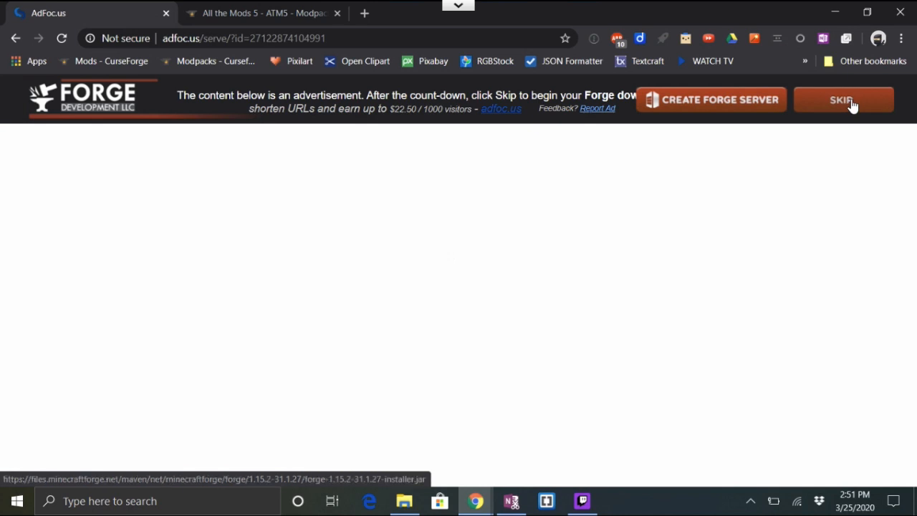
- Skip the ad, go back to the Forge downloads page and keep the downloaded installer jar
click(843, 99)
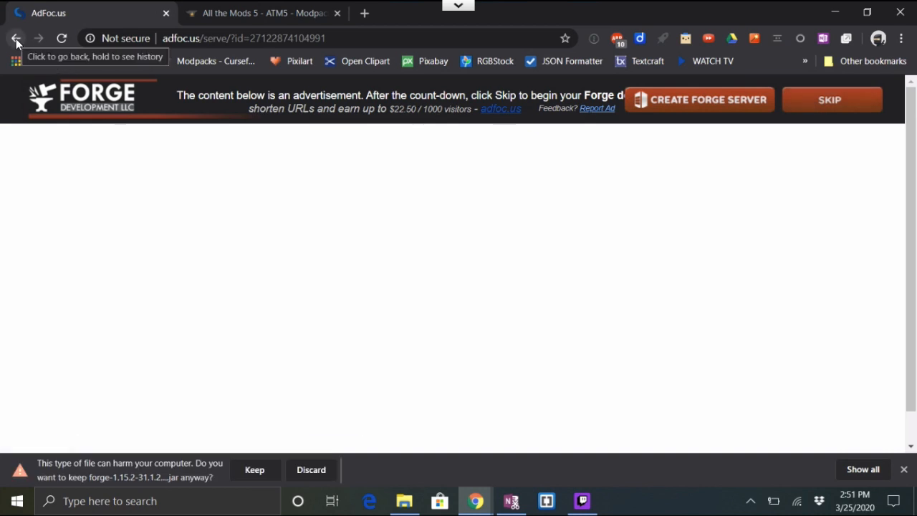
click(16, 38)
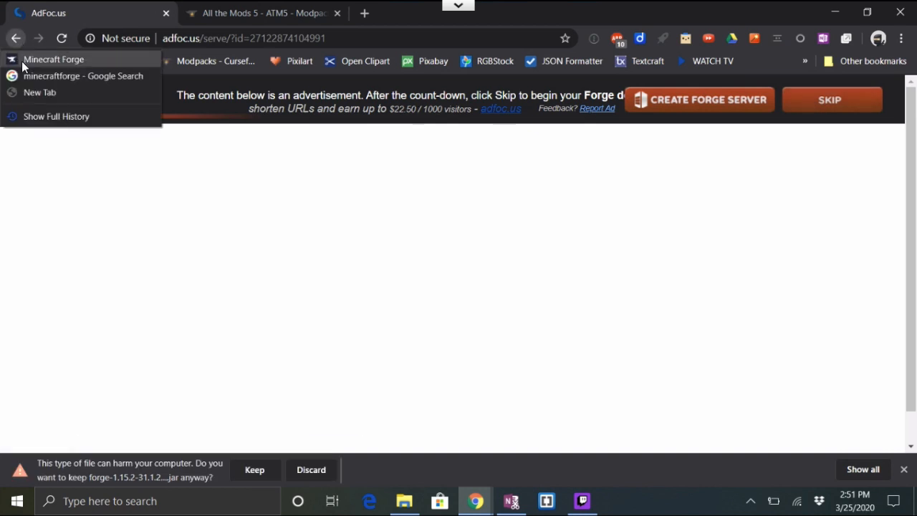
click(54, 59)
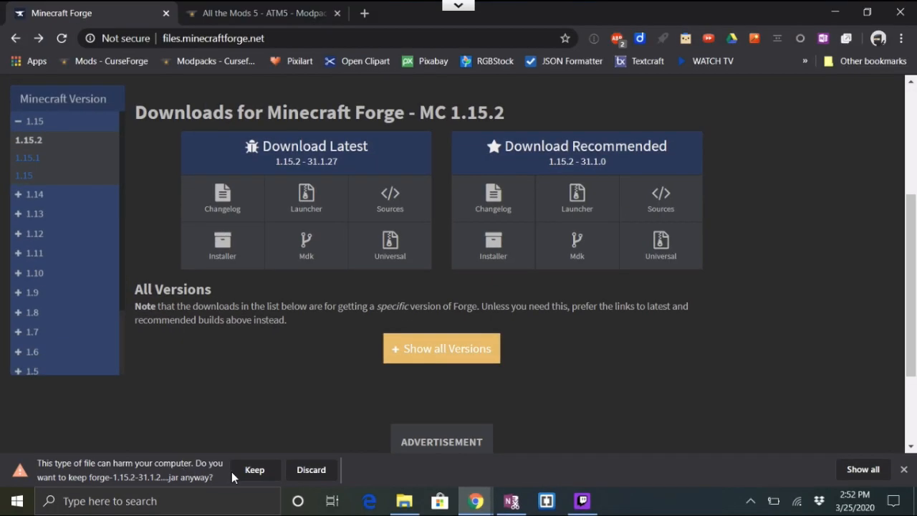
click(254, 469)
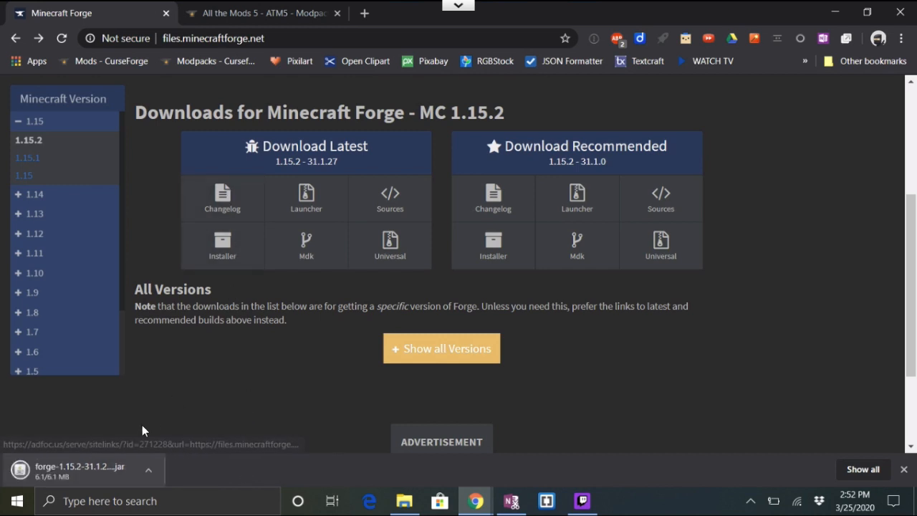
mouse_move(77, 482)
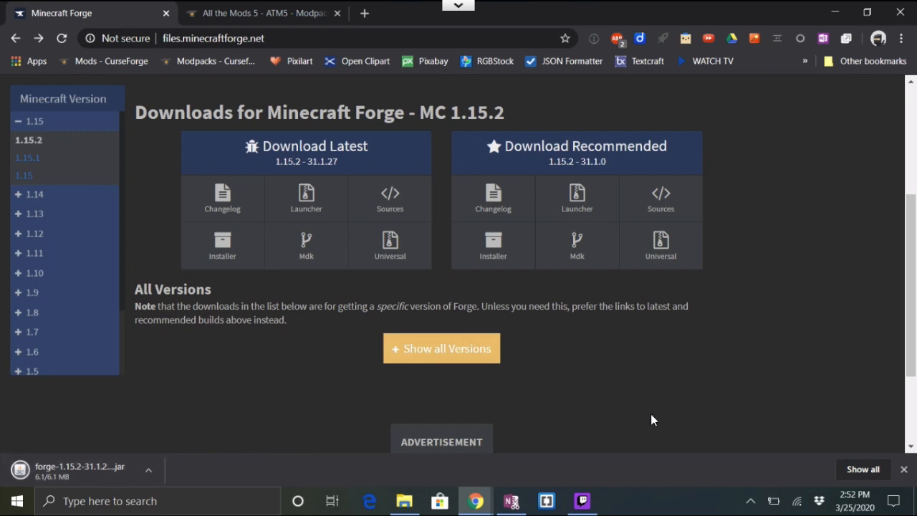
mouse_move(869, 464)
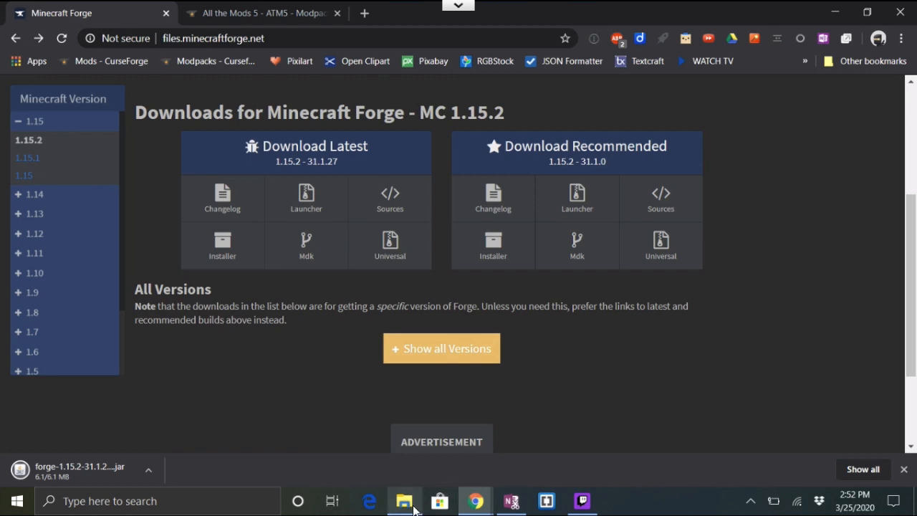
- Run forge-1.15.2-31.1.27-installer.jar from the Downloads folder
click(405, 500)
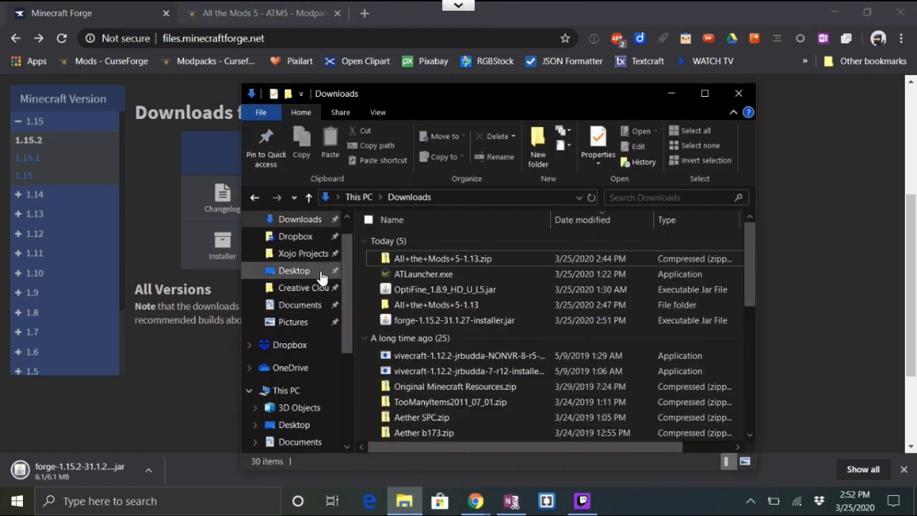
mouse_move(444, 289)
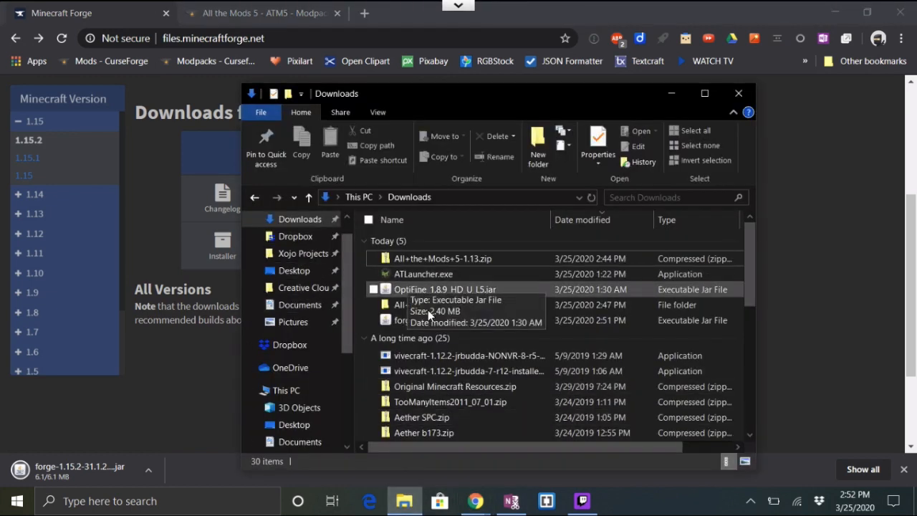
click(455, 321)
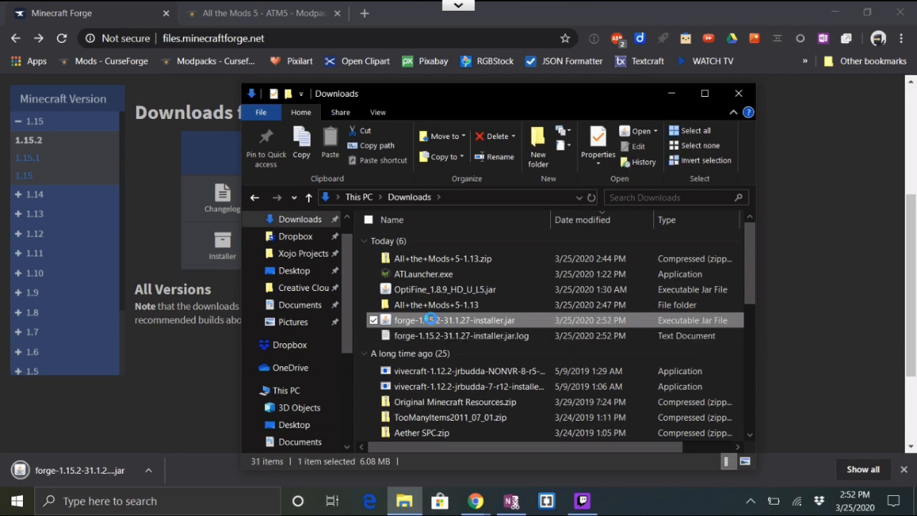
double_click(454, 319)
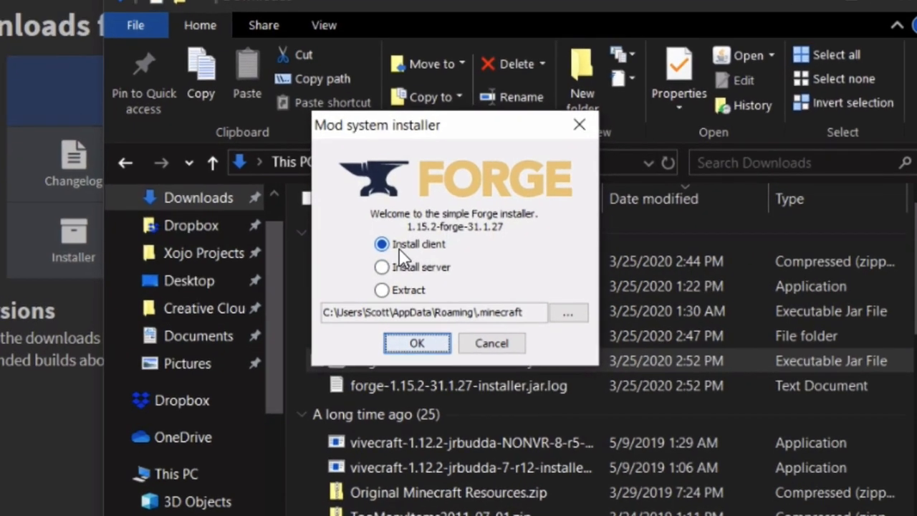
mouse_move(382, 244)
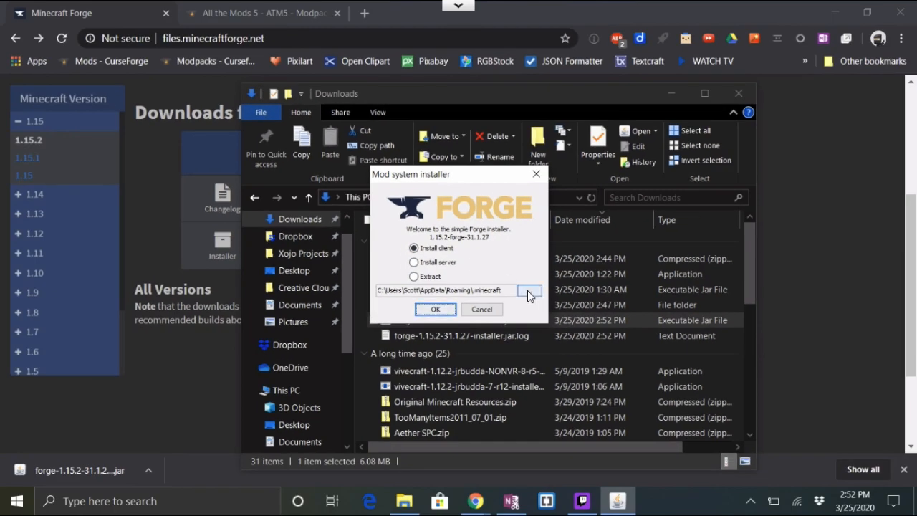
- Set the install target to Documents\Curse\Minecraft\Install in the Forge installer
click(529, 290)
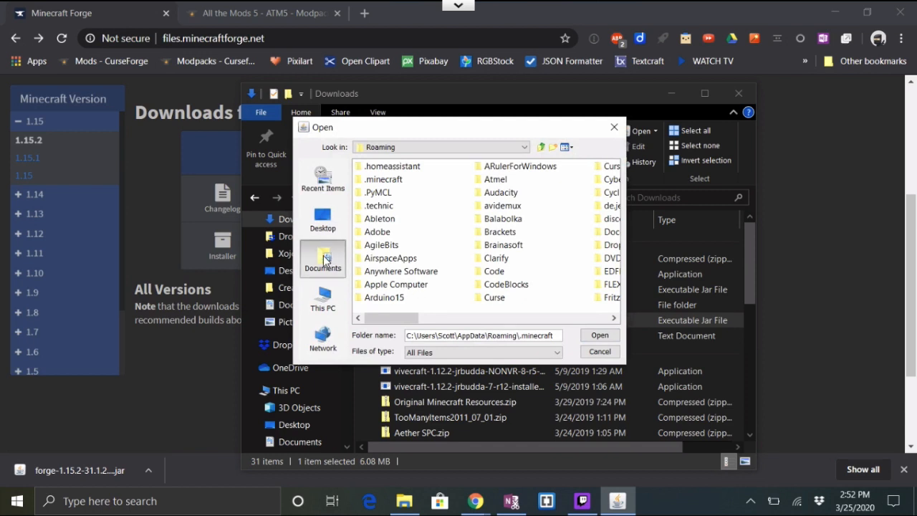
click(322, 258)
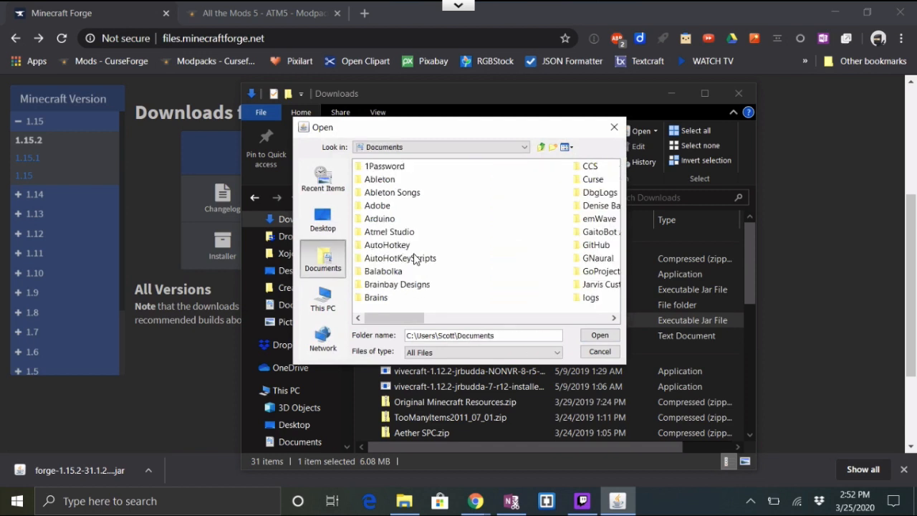
scroll(down, 3)
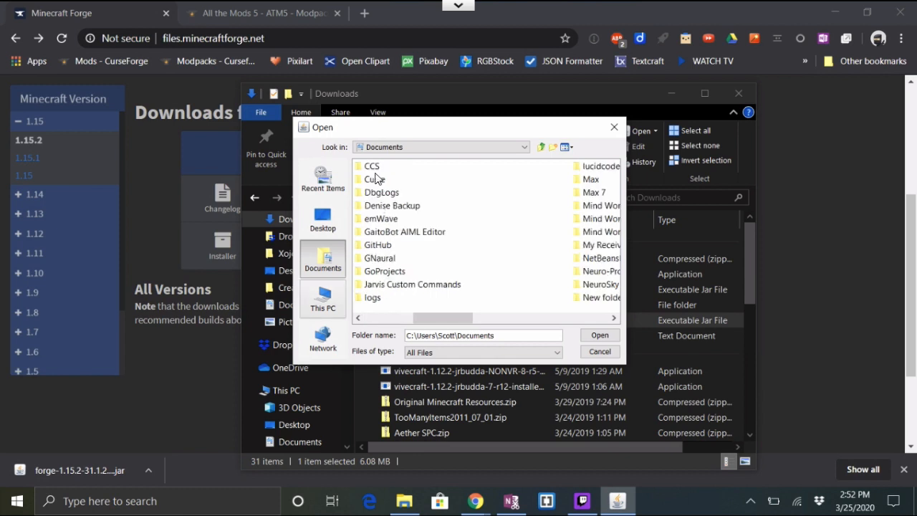
double_click(372, 178)
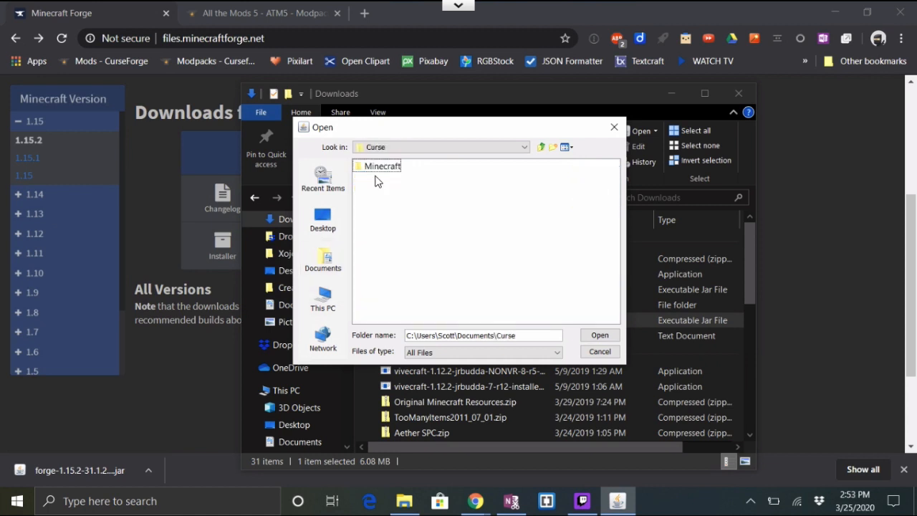
click(381, 165)
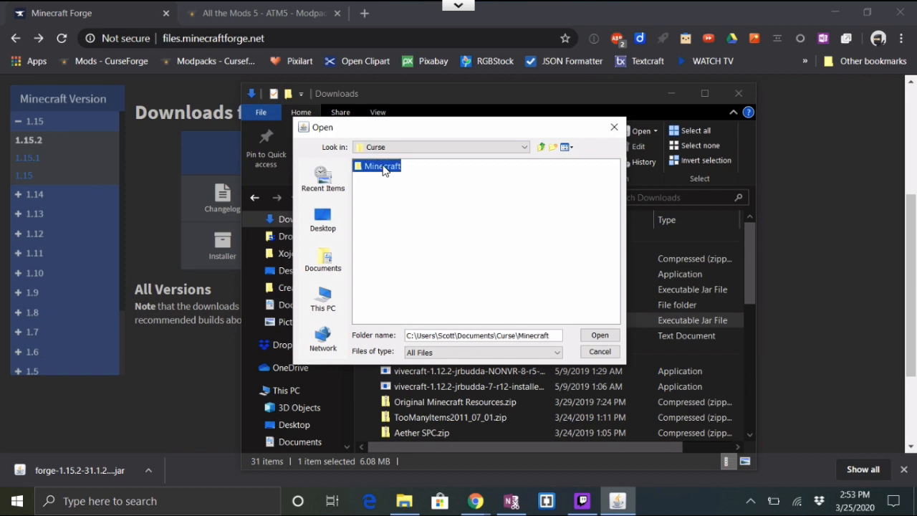
double_click(383, 166)
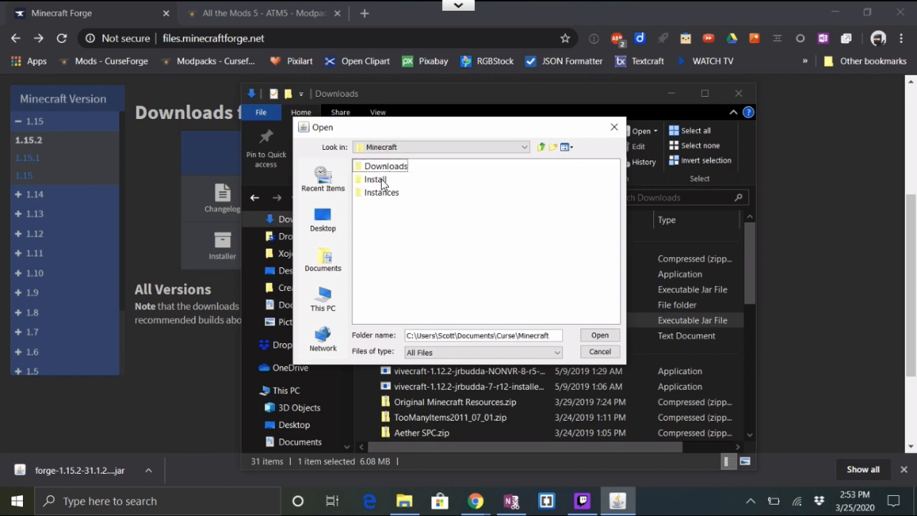
click(374, 179)
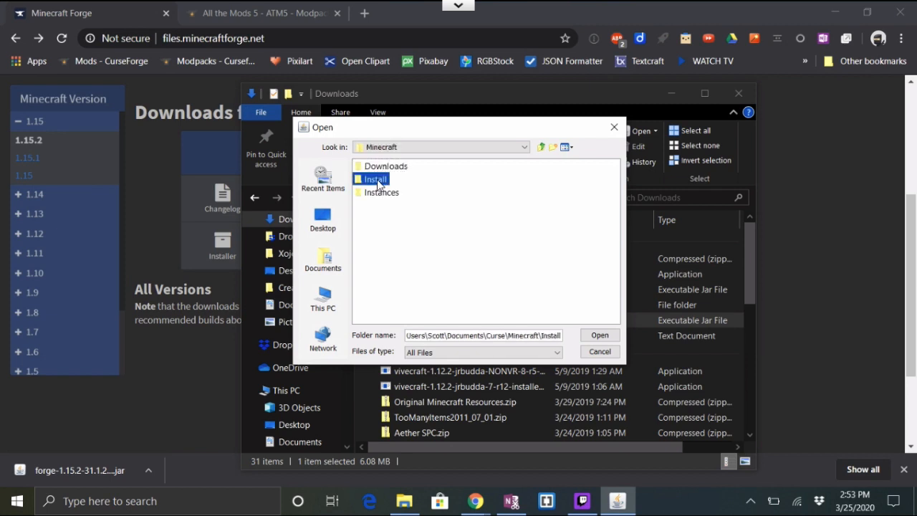
mouse_move(523, 294)
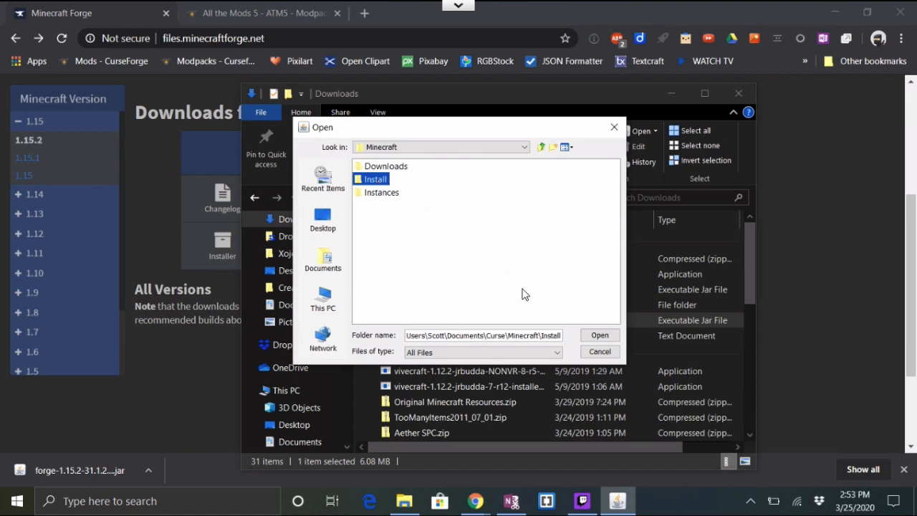
click(599, 335)
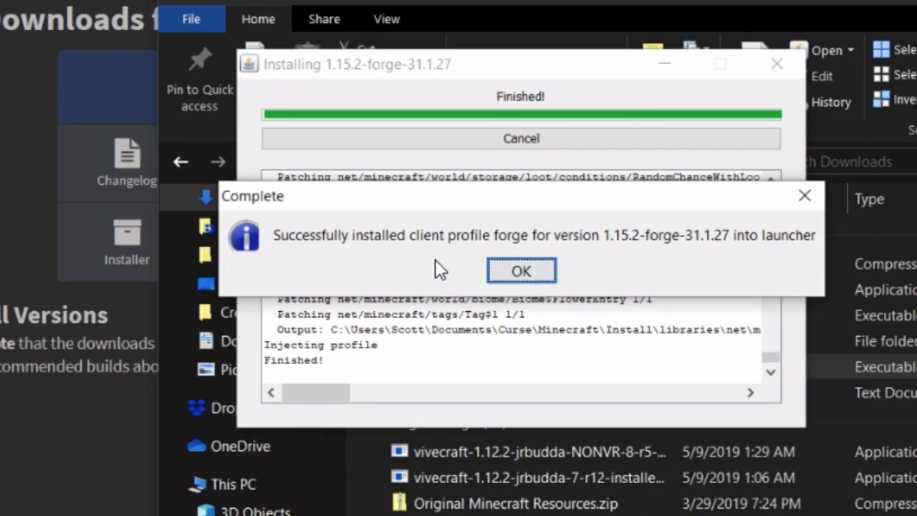
- Create the 'Forge 1152' profile with version 1.15.2 and modloader forge-31.1.27 and view its details
click(521, 270)
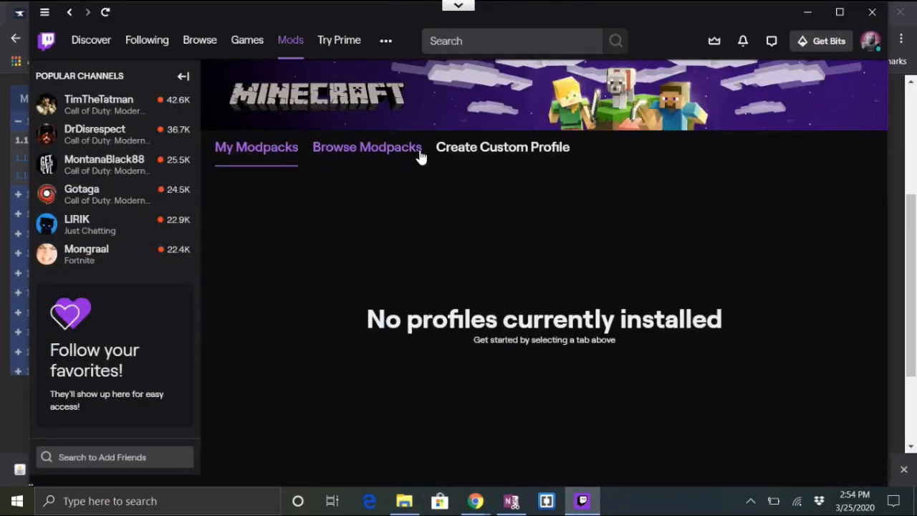
click(503, 147)
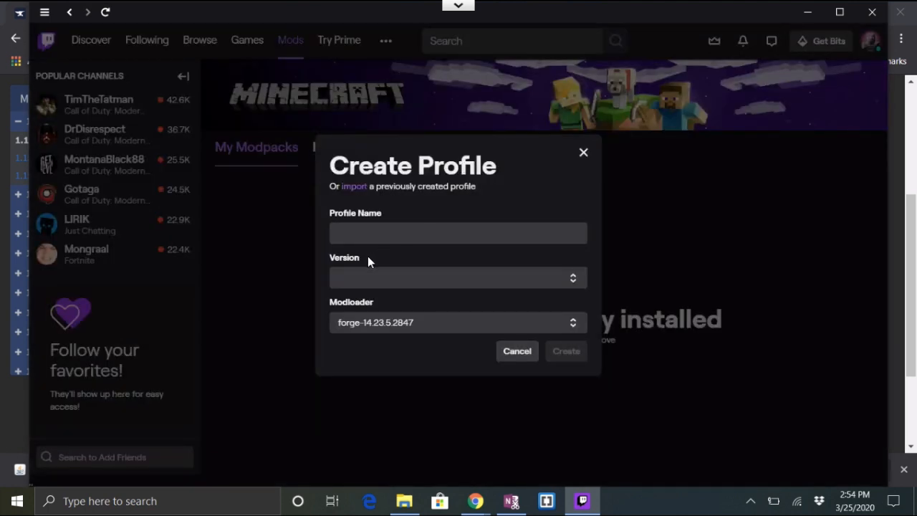
click(458, 232)
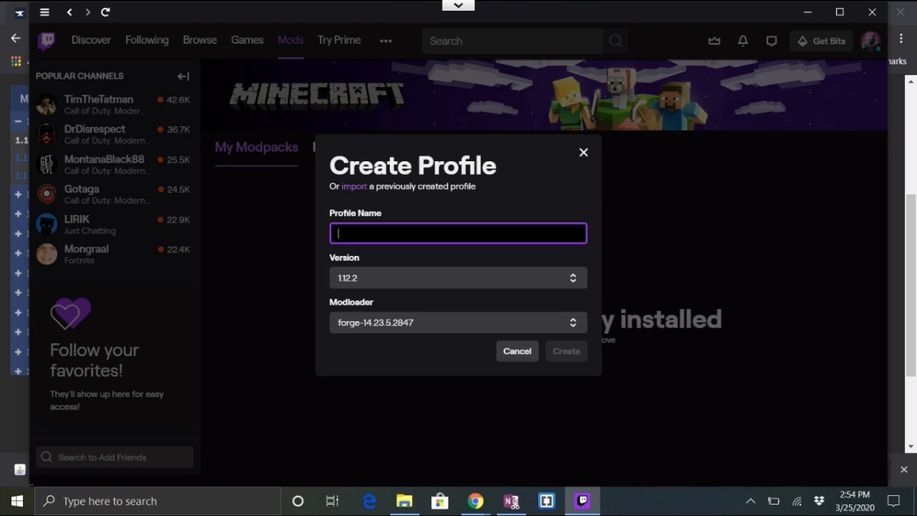
text(Forge)
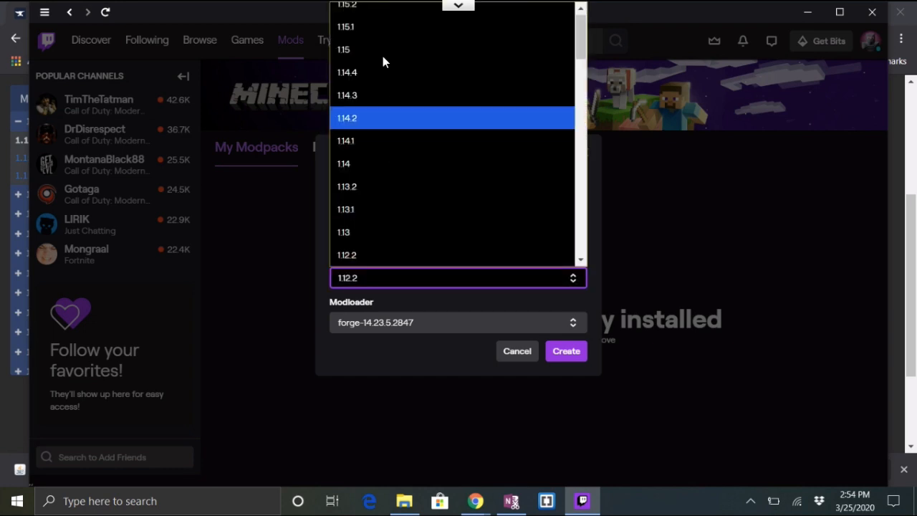
click(347, 5)
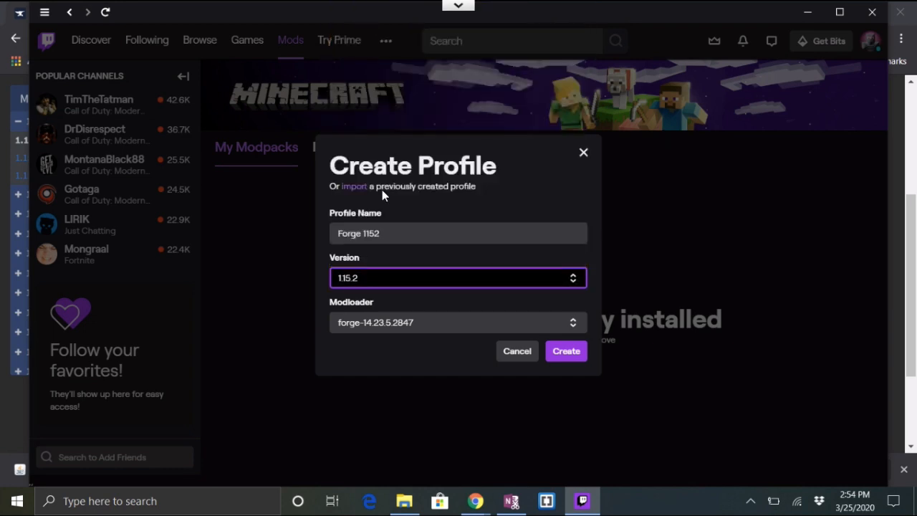
click(458, 322)
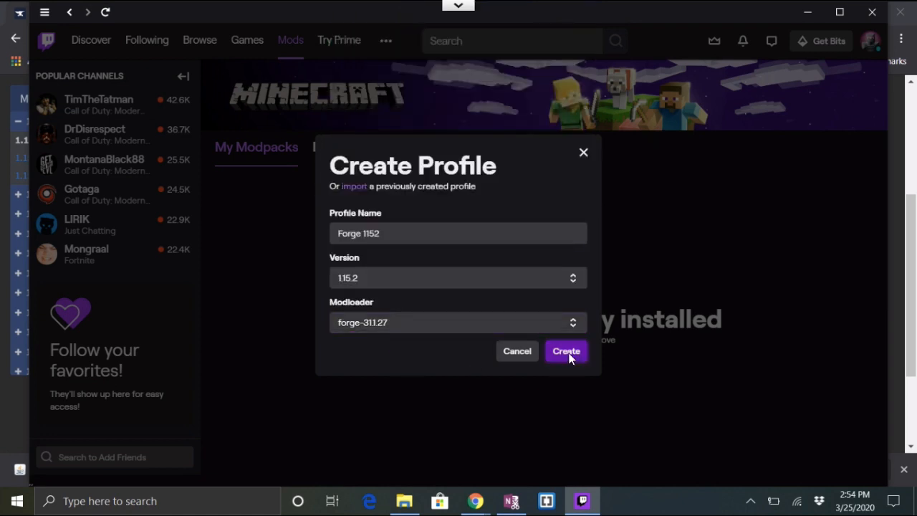
click(566, 351)
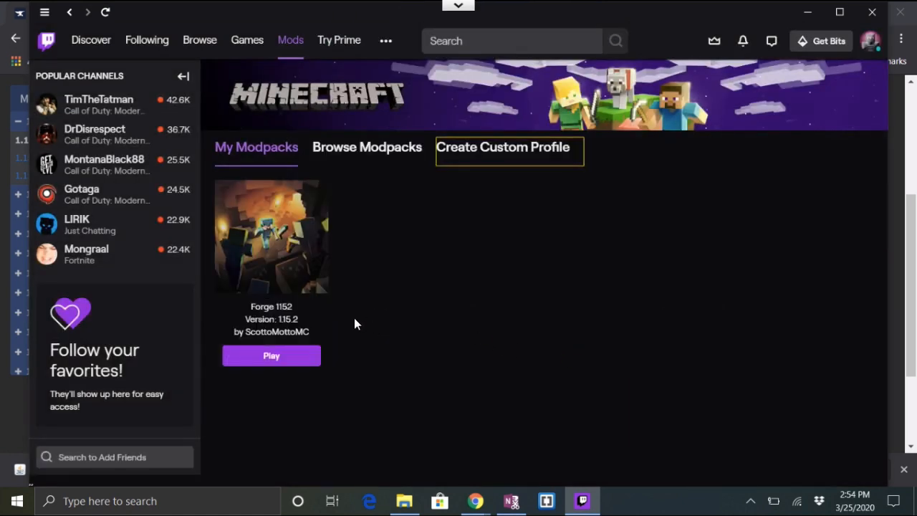
click(271, 236)
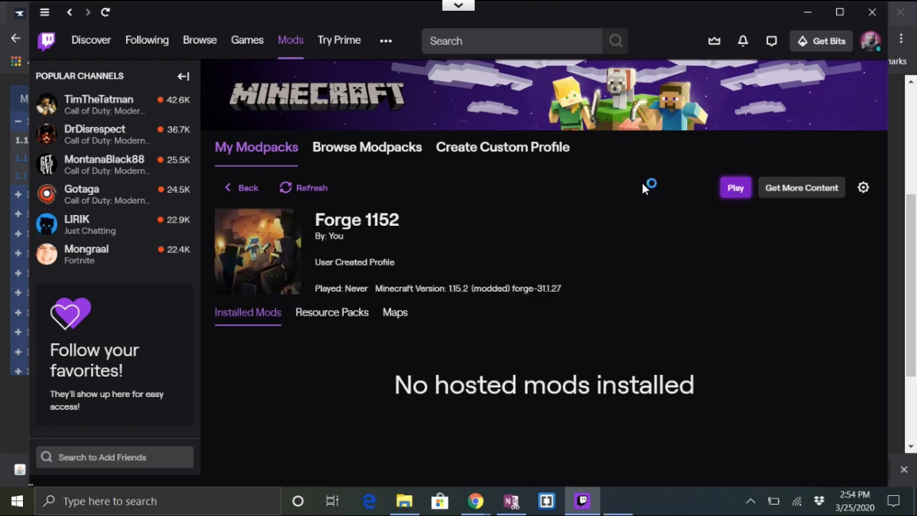
- Play the Forge 1152 profile and start it from the Minecraft Launcher
click(735, 187)
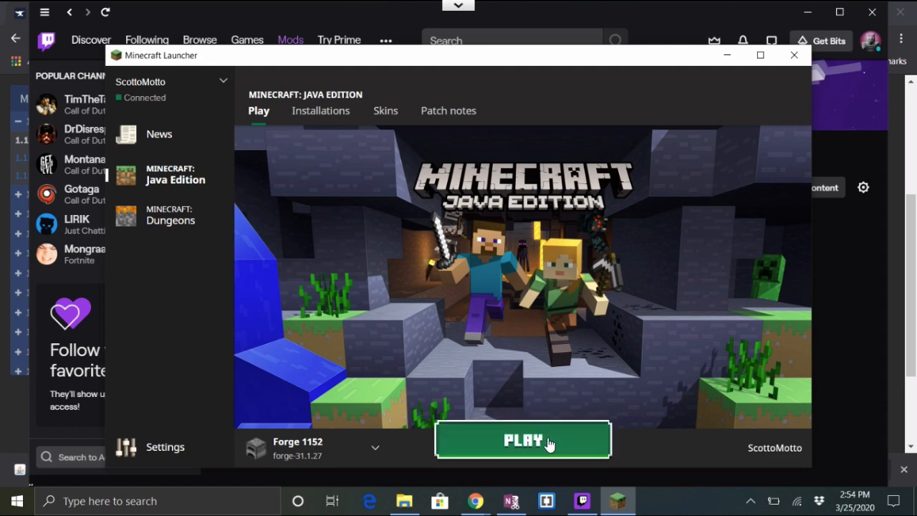
click(522, 440)
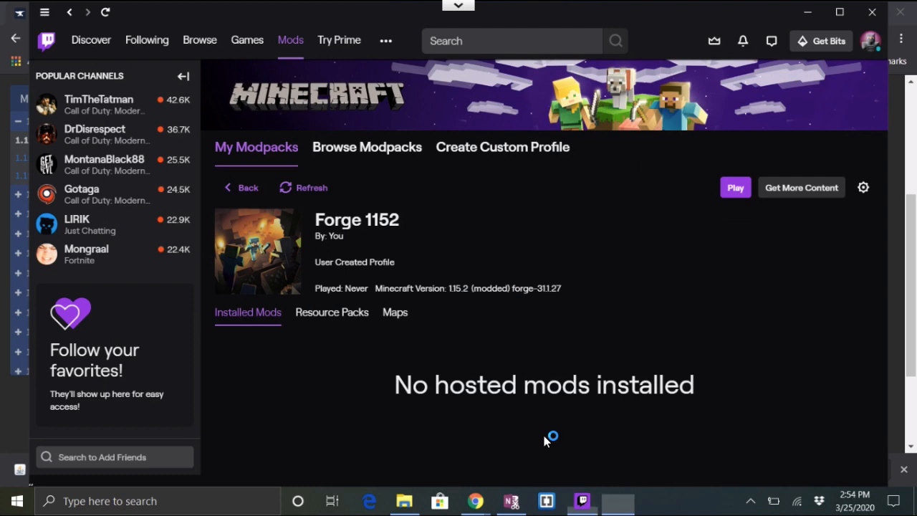
click(735, 187)
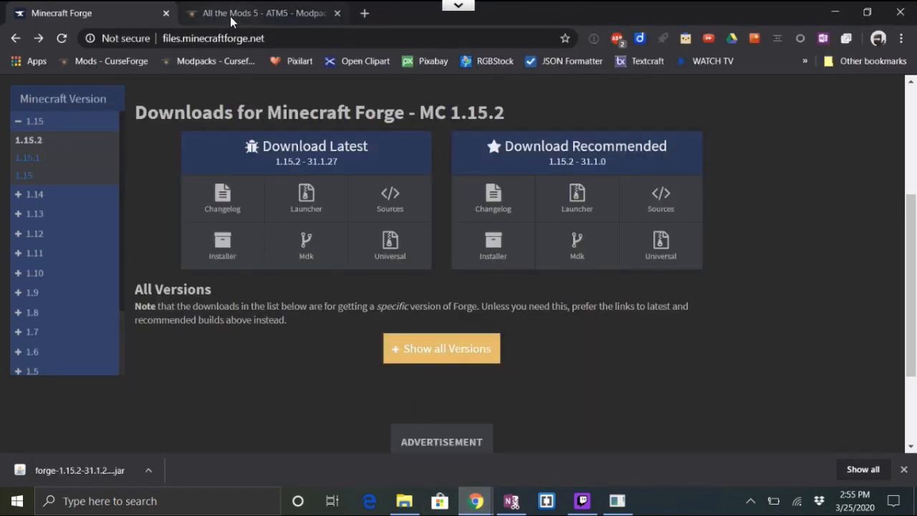
- Switch to the All the Mods 5 CurseForge page and view its description
click(261, 13)
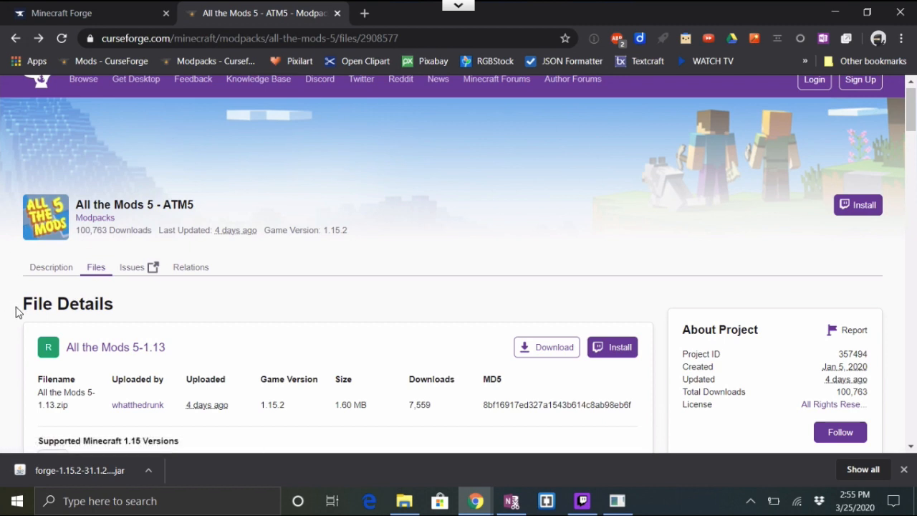
mouse_move(94, 217)
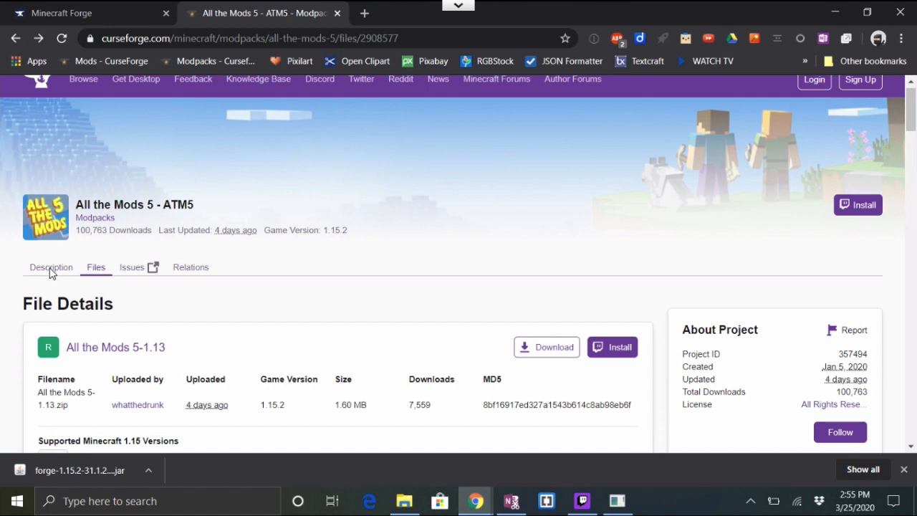
click(51, 267)
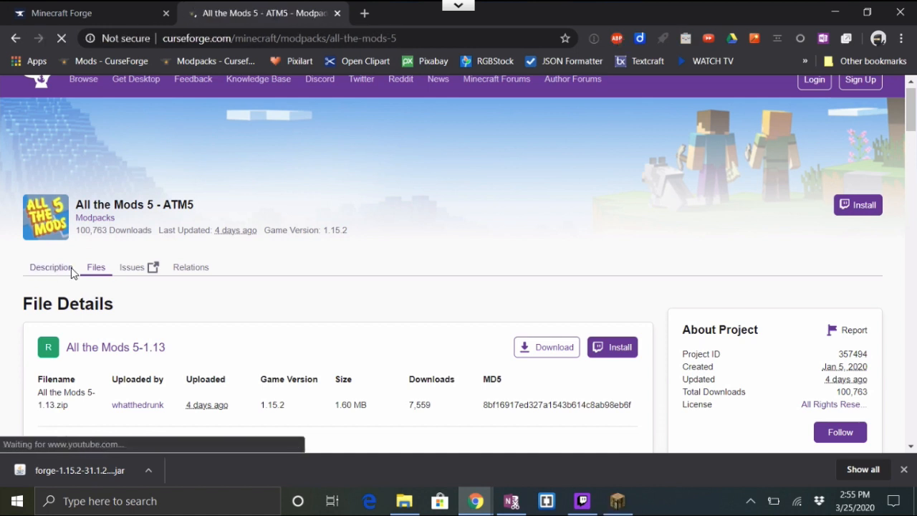
click(50, 266)
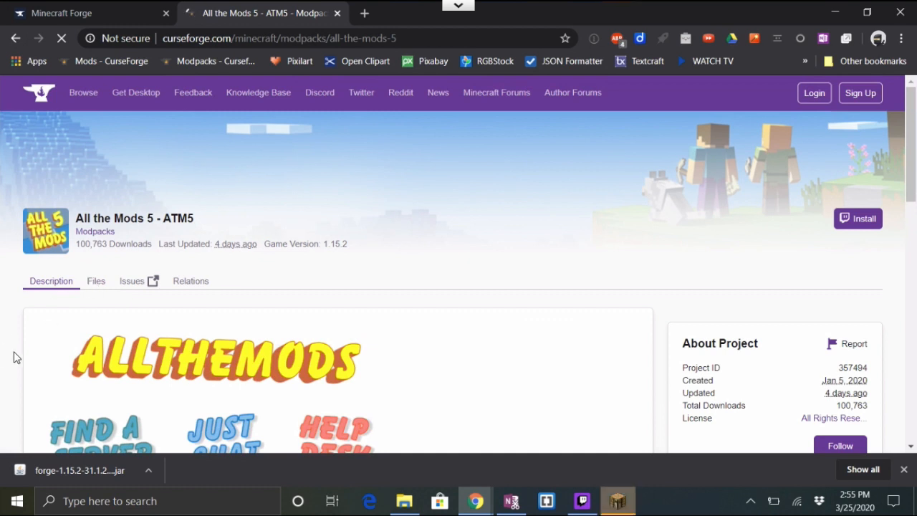
scroll(down, 3)
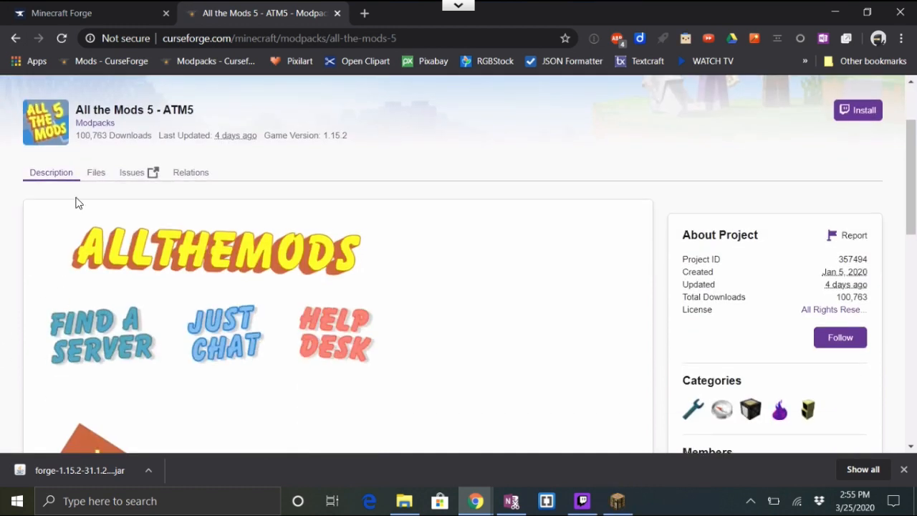
- Show the modpack's files list and scroll to the recent files
click(96, 172)
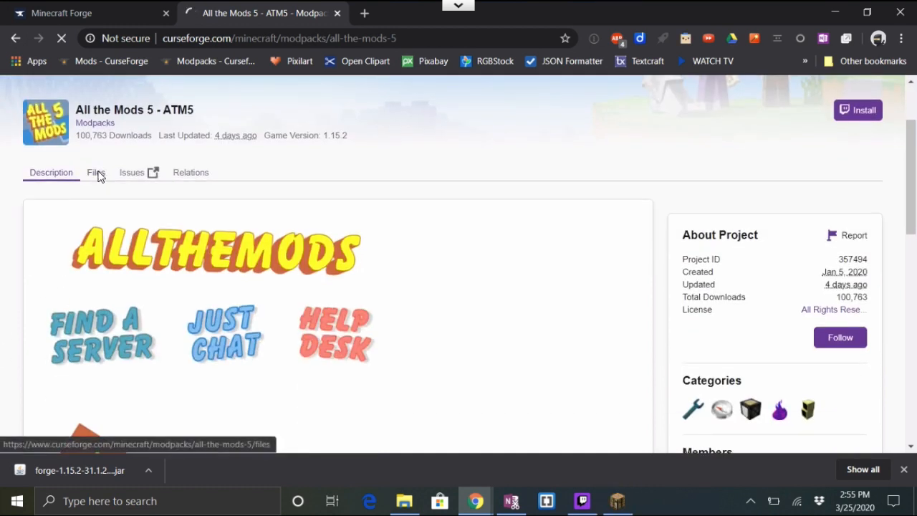
click(95, 172)
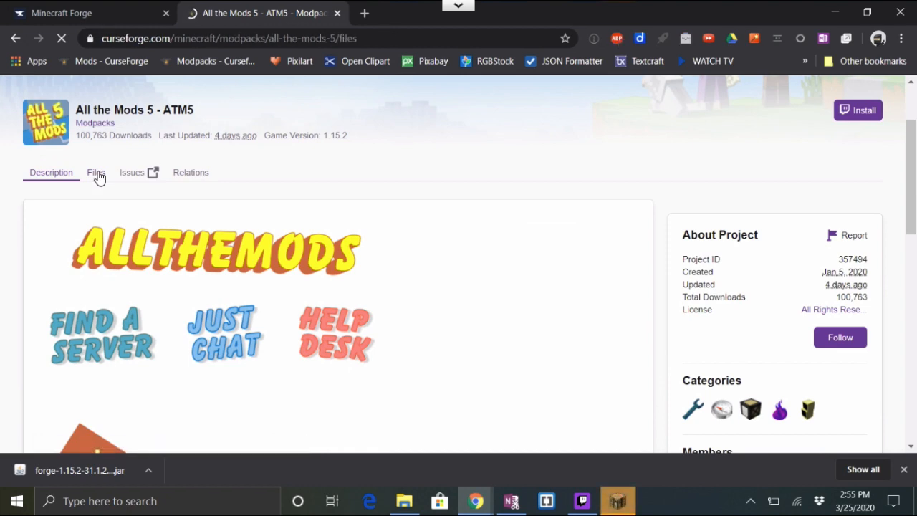
click(95, 171)
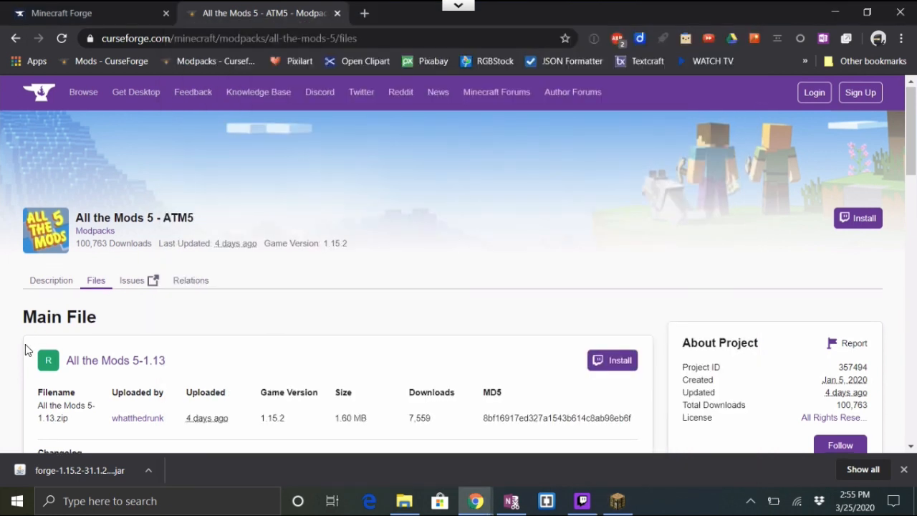
scroll(down, 3)
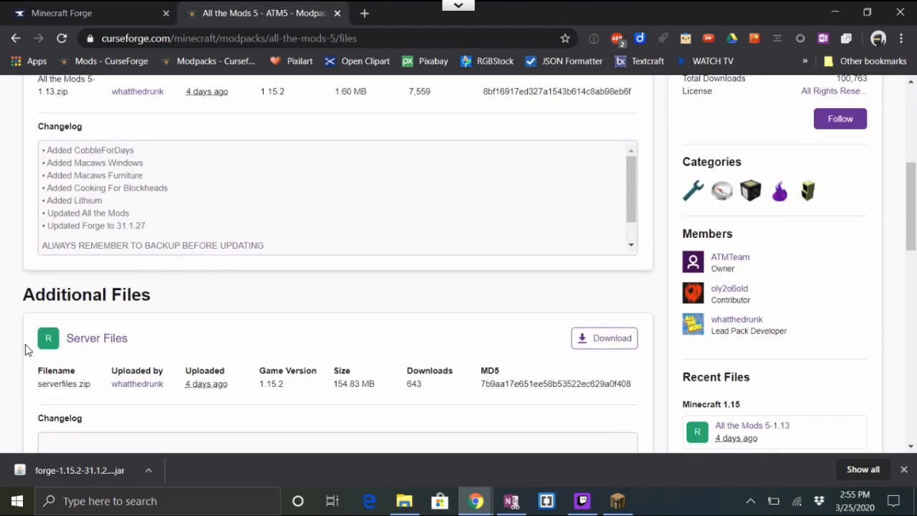
scroll(down, 3)
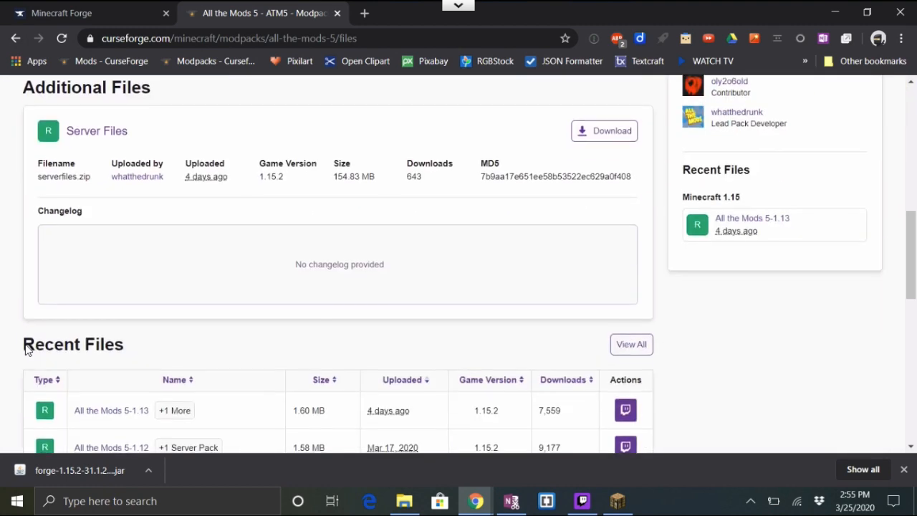
scroll(down, 3)
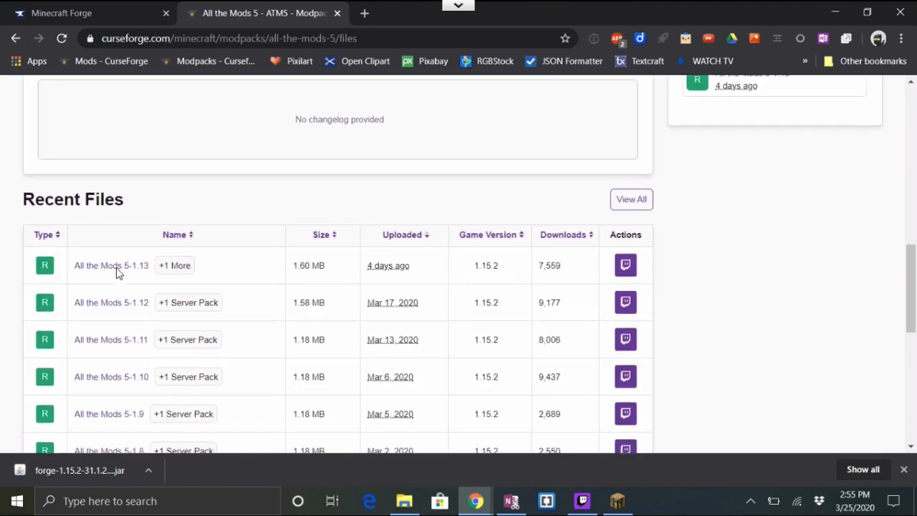
mouse_move(111, 265)
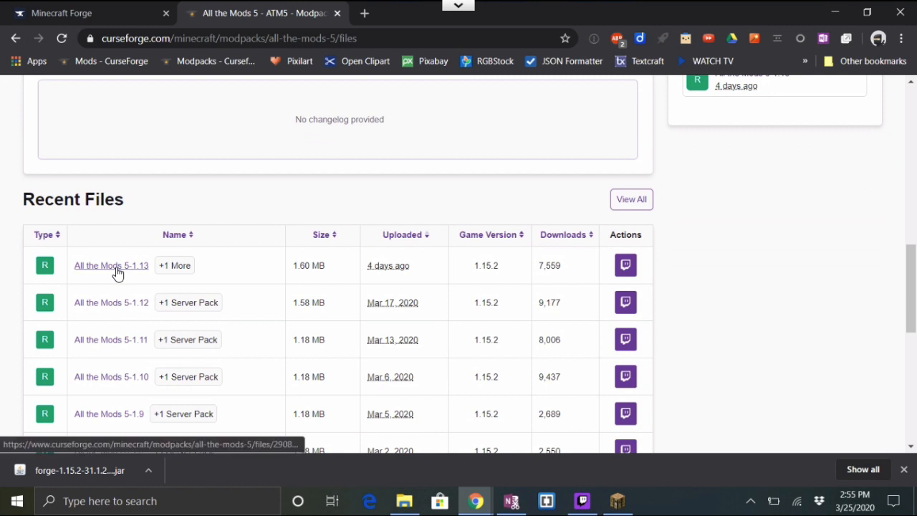
- Open the All the Mods 5-1.13 file page
click(111, 265)
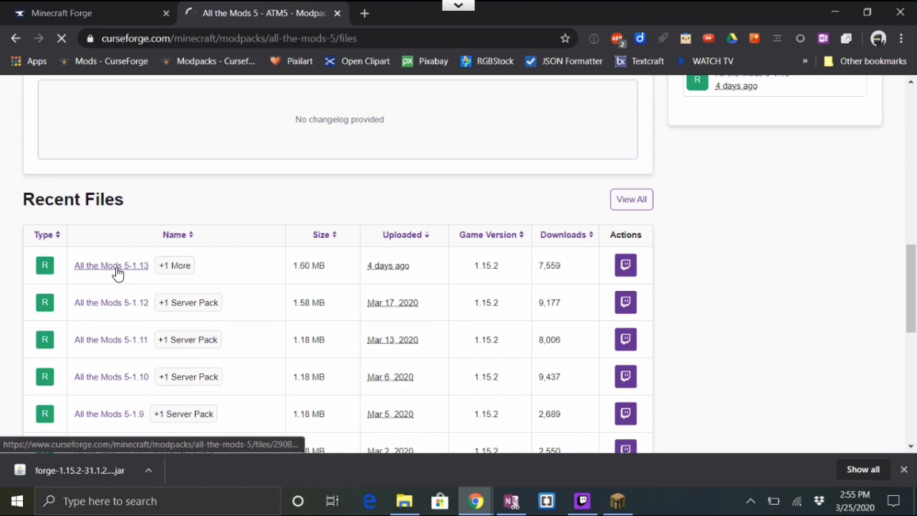
click(111, 265)
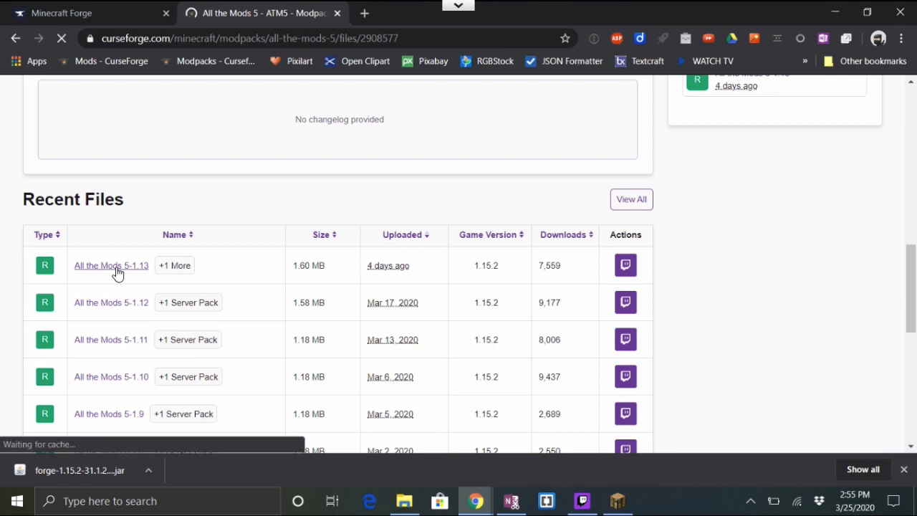
click(111, 265)
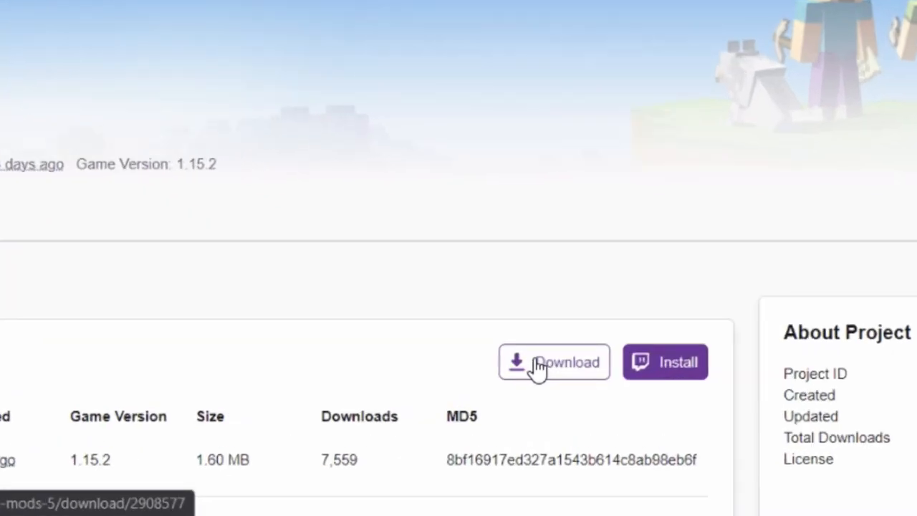
- Download All the Mods 5-1.13 and select its zip in the Downloads folder
click(554, 362)
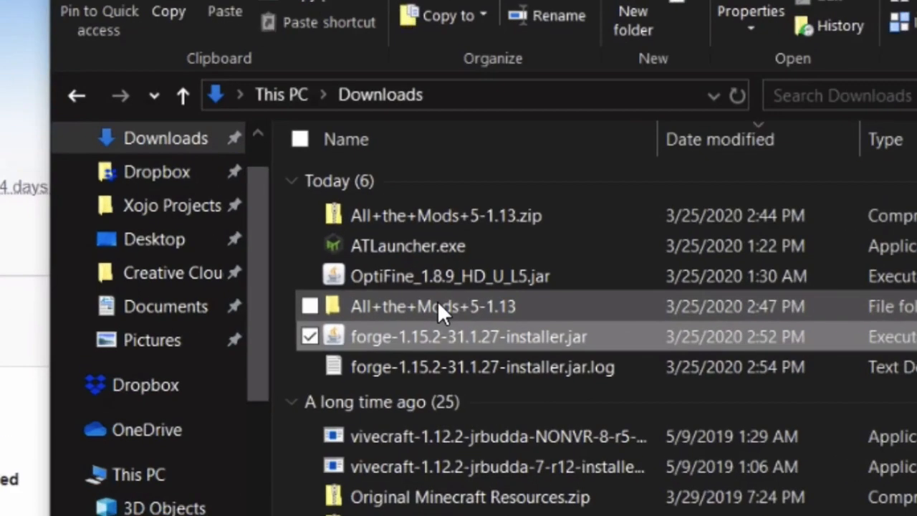
scroll(down, 3)
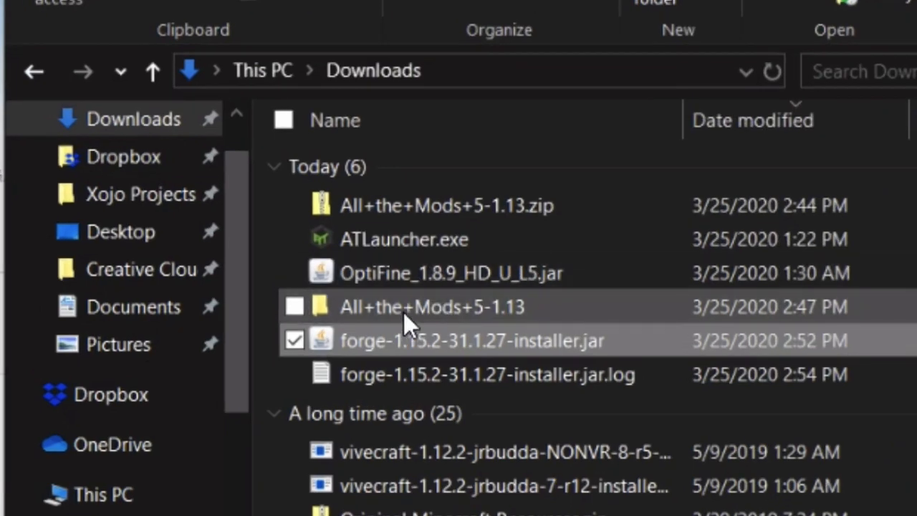
click(444, 206)
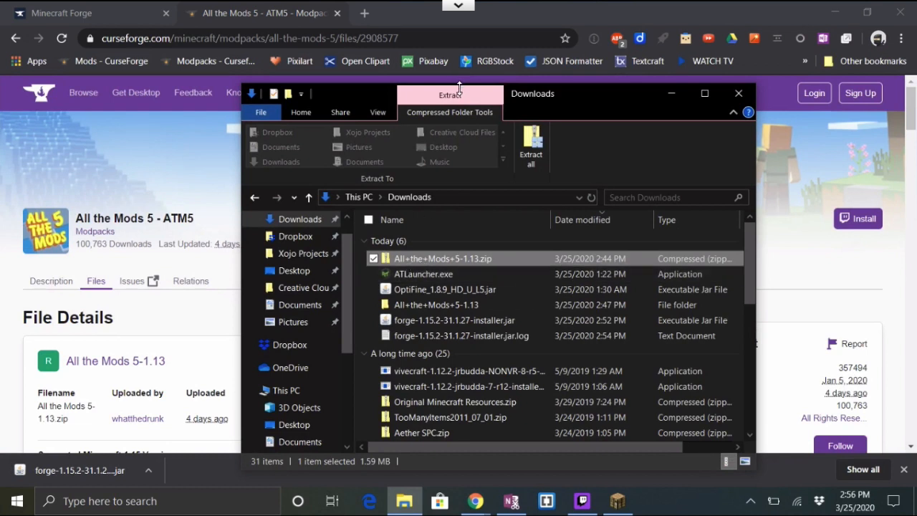
mouse_move(531, 146)
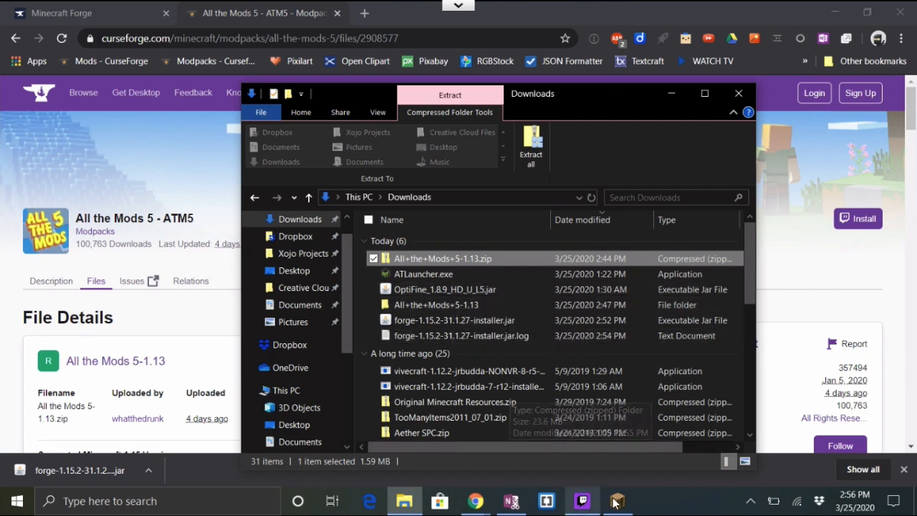
- Return Minecraft from sound settings to the title screen showing Forge 31.1.27, then go back to Downloads
click(616, 500)
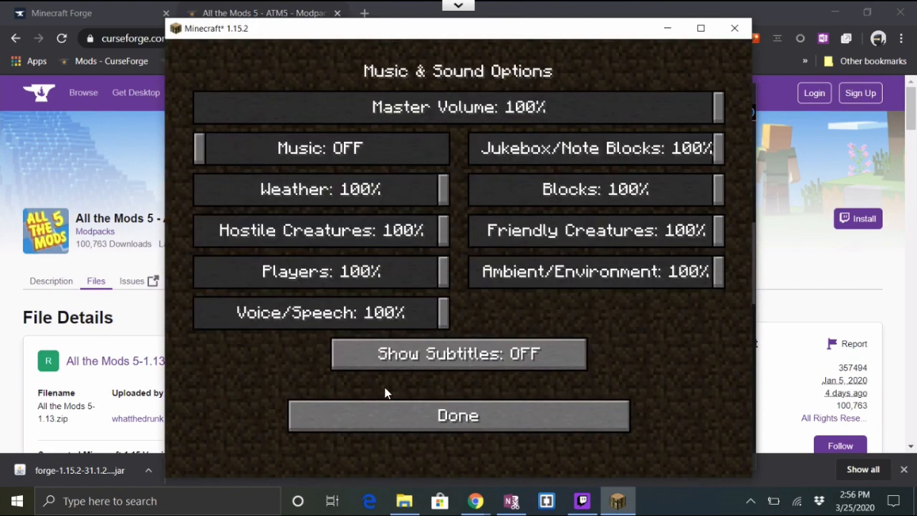
click(458, 416)
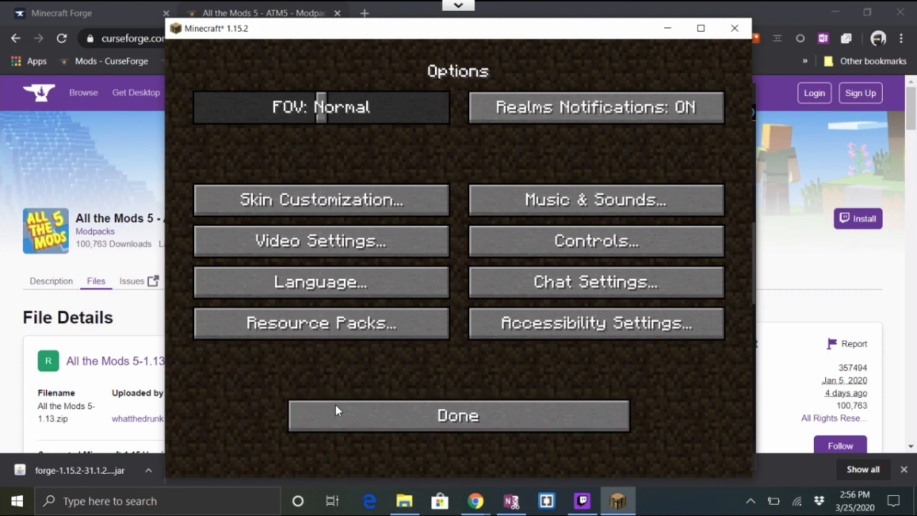
click(457, 415)
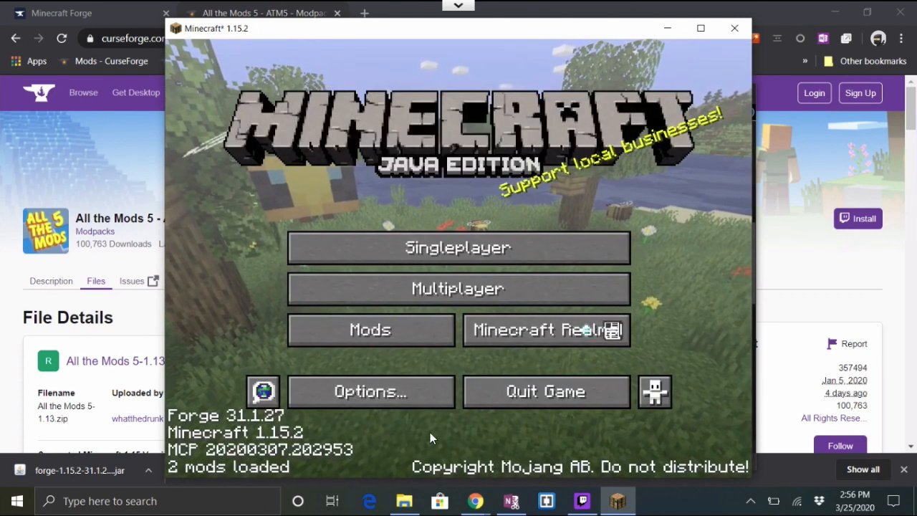
click(404, 501)
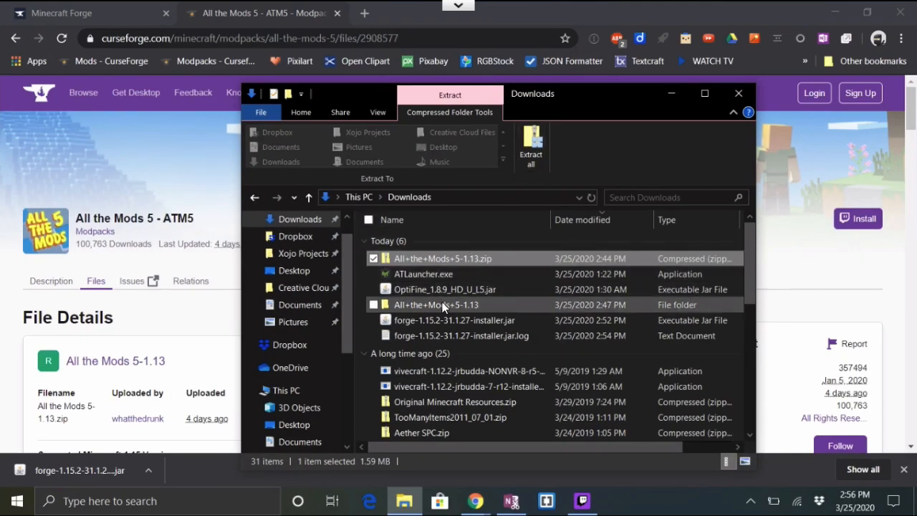
- Open manifest.json from the extracted All+the+Mods+5-1.13 folder in Brackets
click(436, 304)
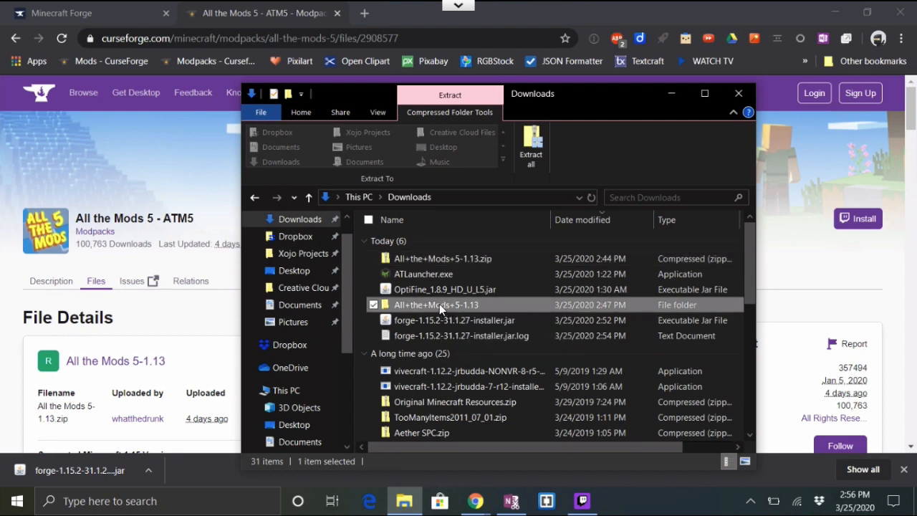
double_click(435, 304)
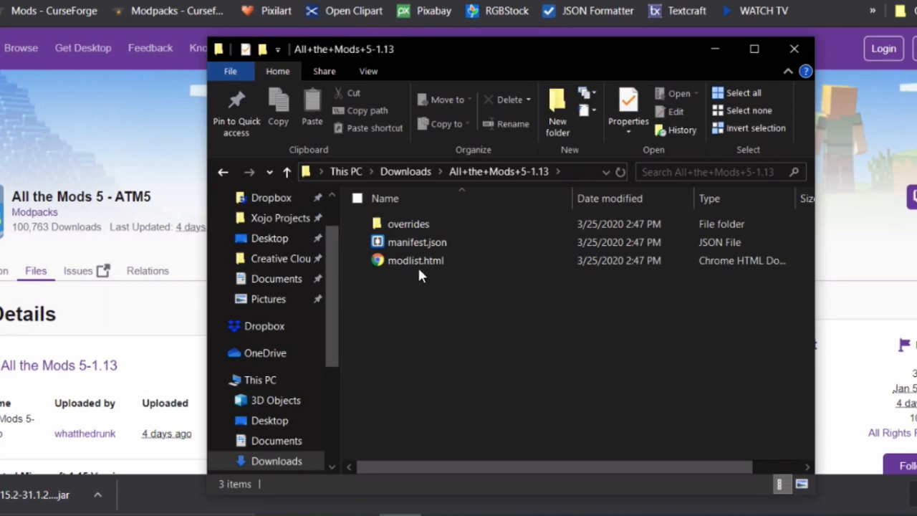
click(416, 242)
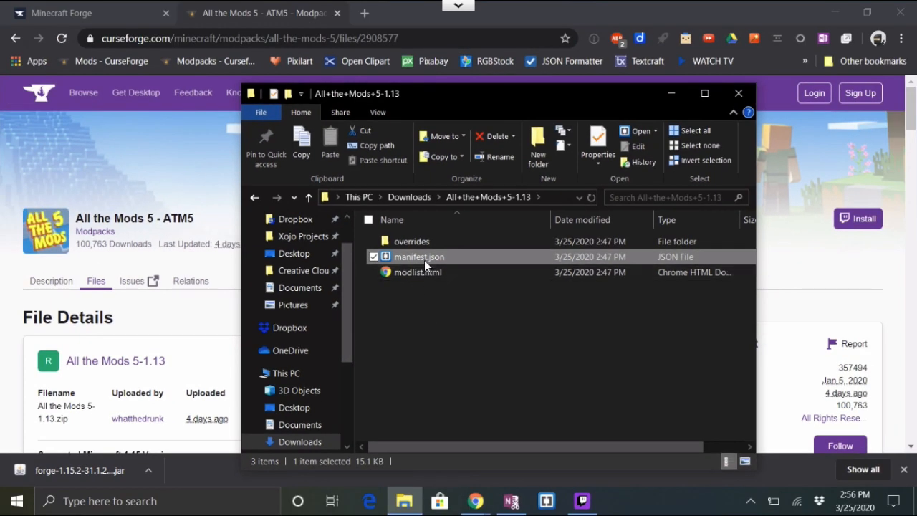
right_click(418, 256)
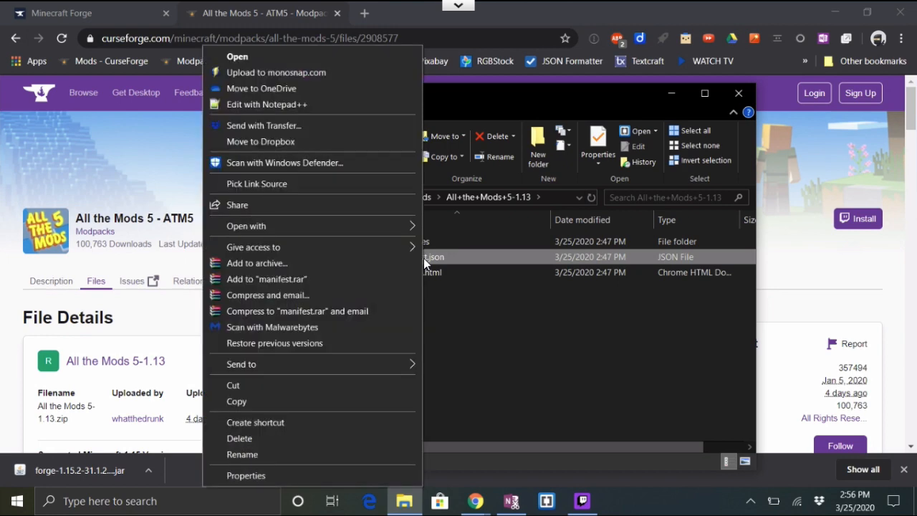
mouse_move(290, 105)
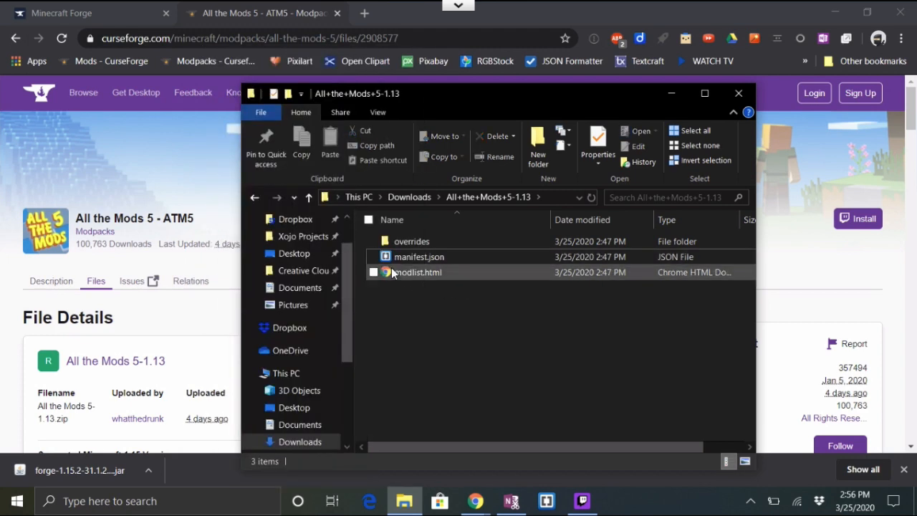
click(419, 256)
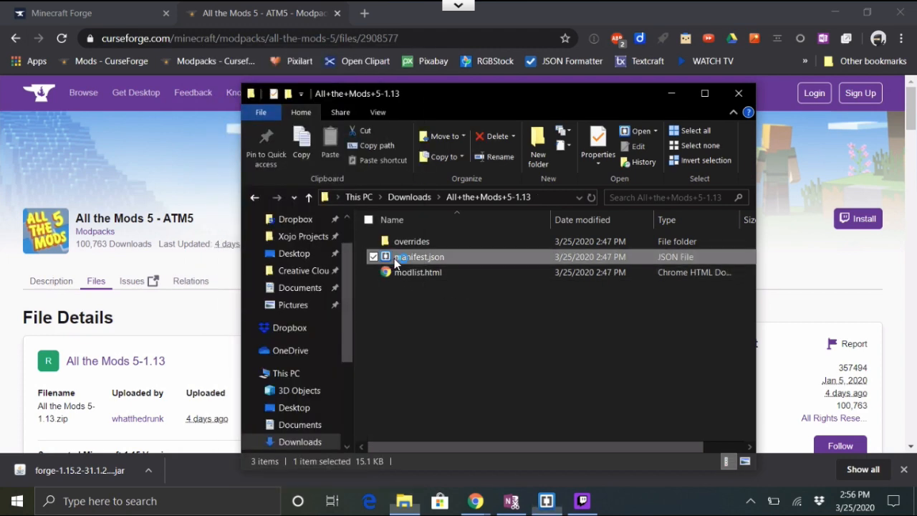
double_click(418, 257)
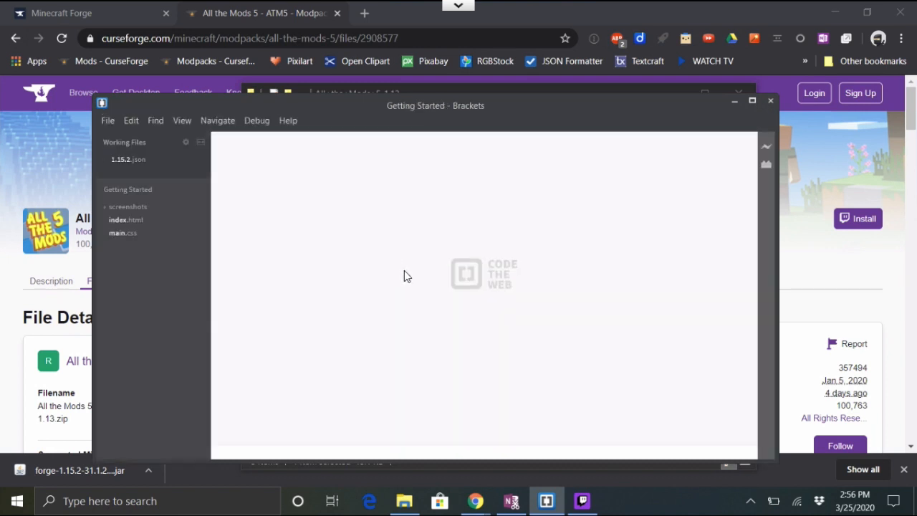
- View manifest.json in Brackets showing Minecraft 1.15.2 and the forge-31.1.27 mod loader
click(132, 171)
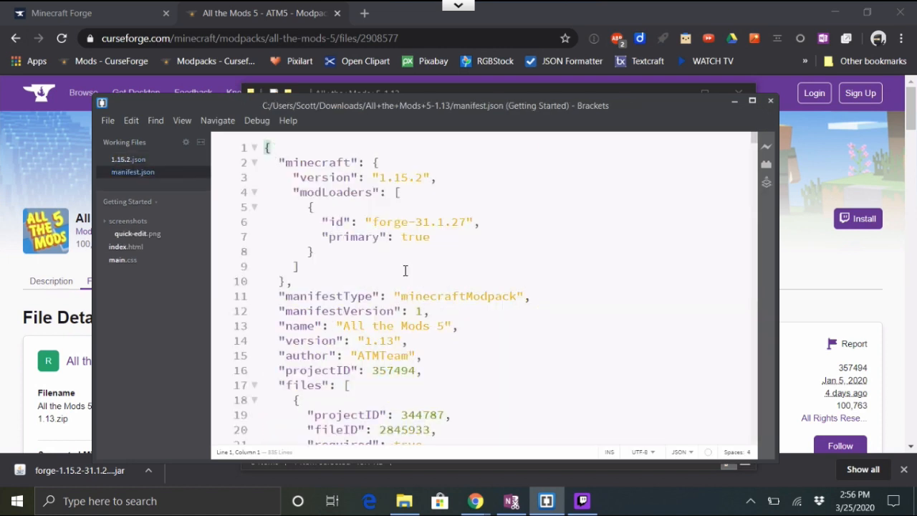
mouse_move(366, 207)
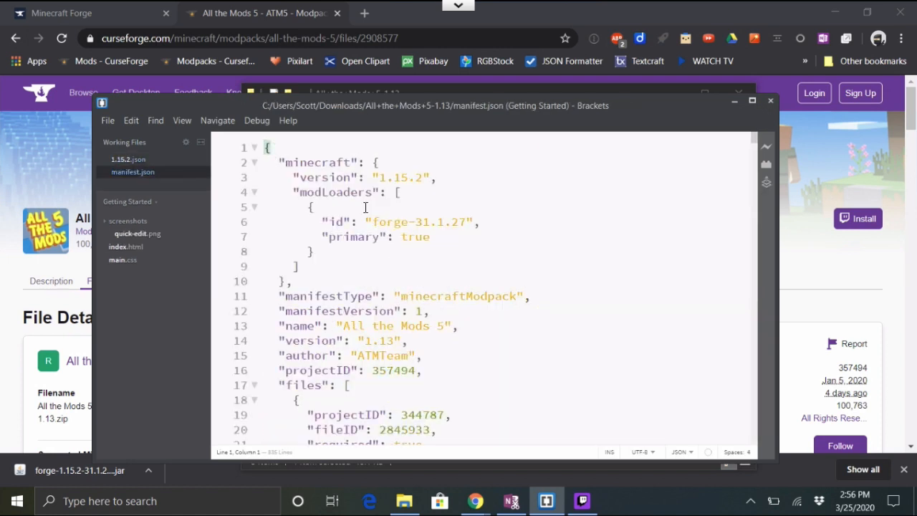
mouse_move(358, 237)
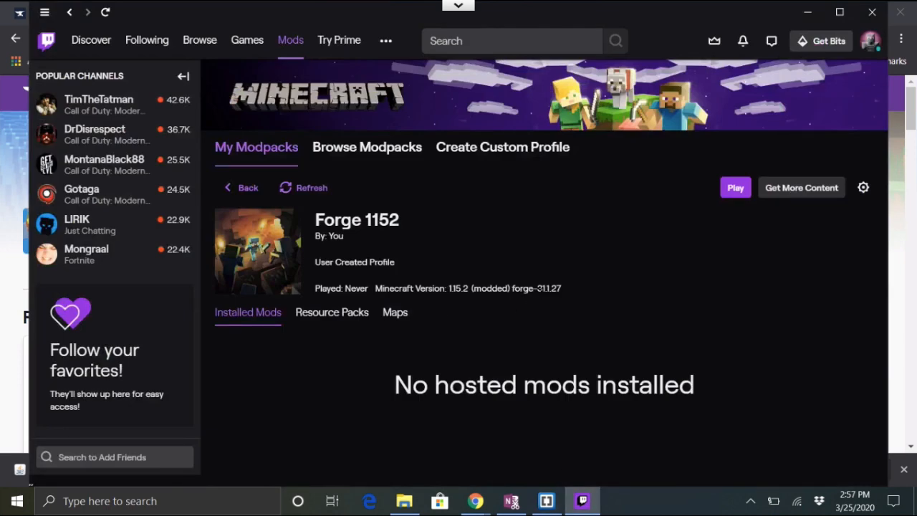
mouse_move(225, 195)
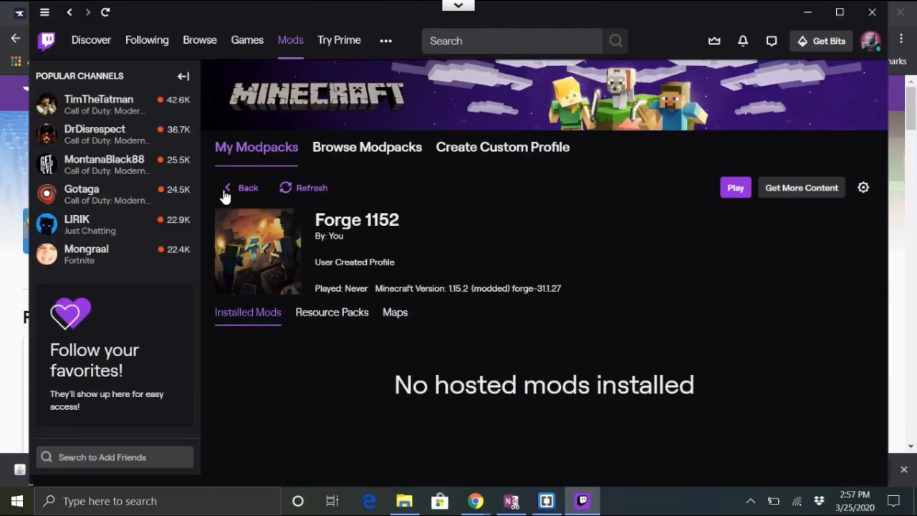
mouse_move(402, 453)
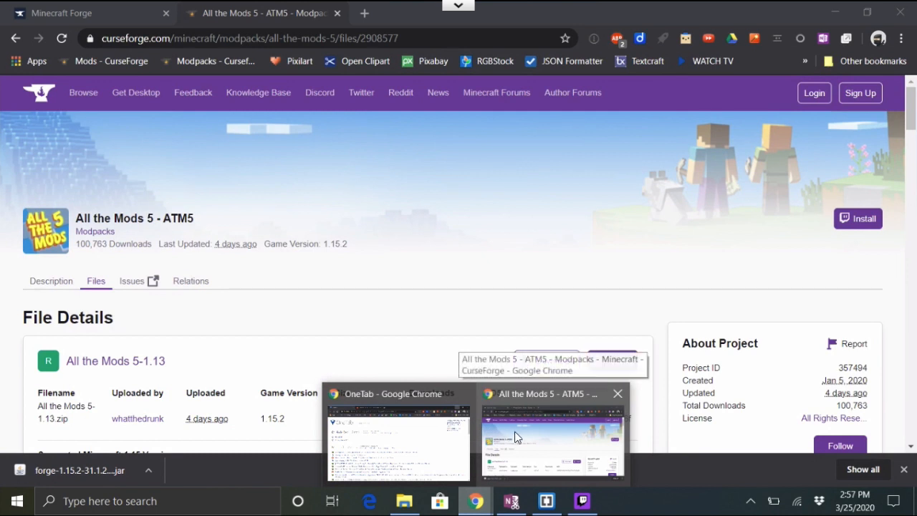
- Reveal the full Forge 1.15.2 version list with 31.1.27 latest, then return to Twitch's Forge 1152 profile
click(91, 13)
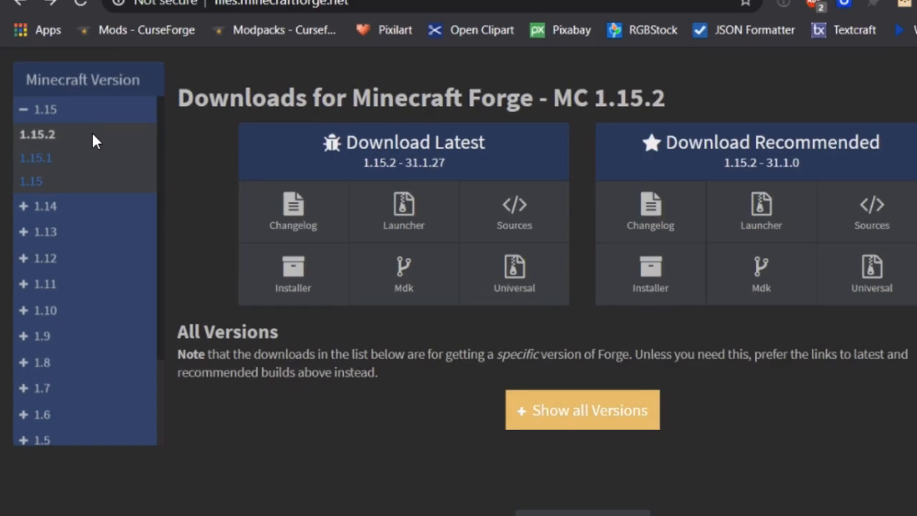
click(582, 409)
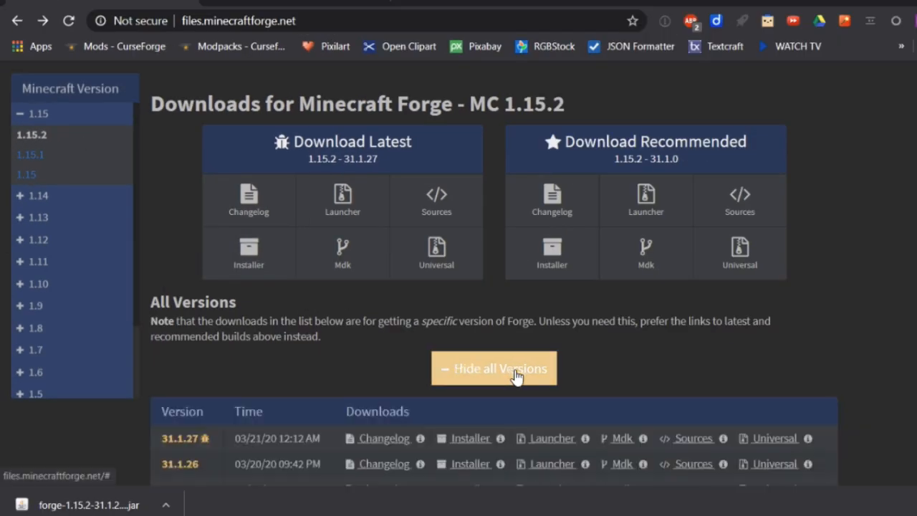
scroll(down, 3)
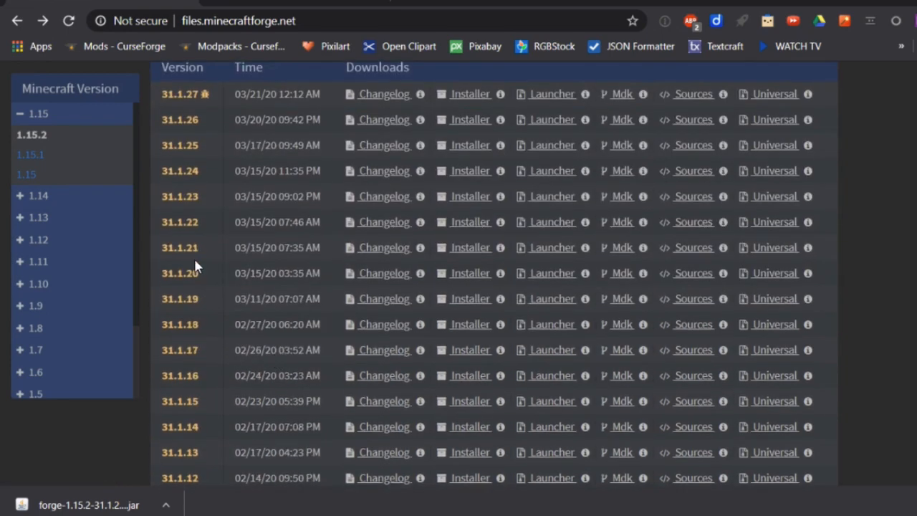
mouse_move(208, 389)
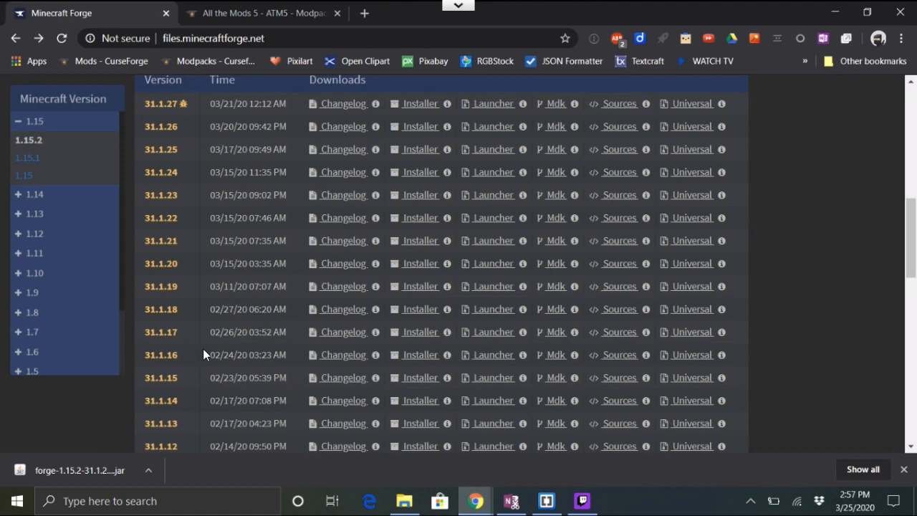
mouse_move(580, 494)
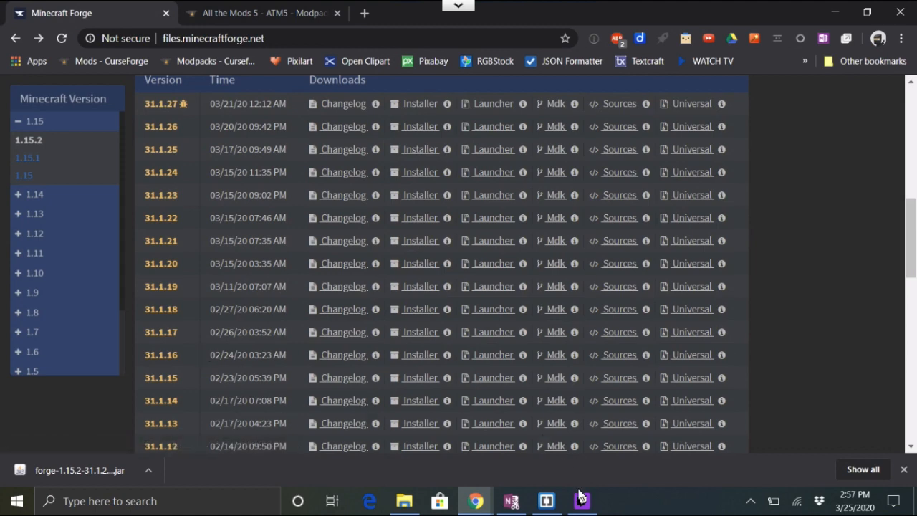
click(581, 500)
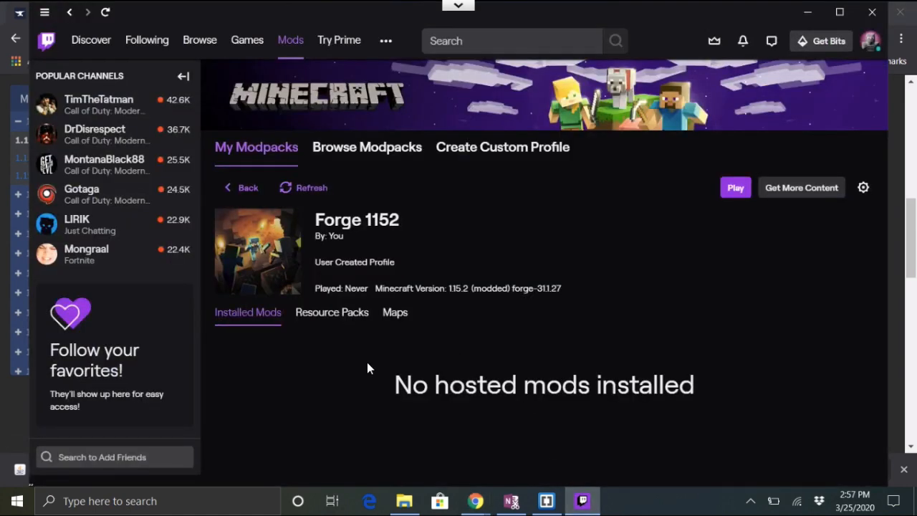